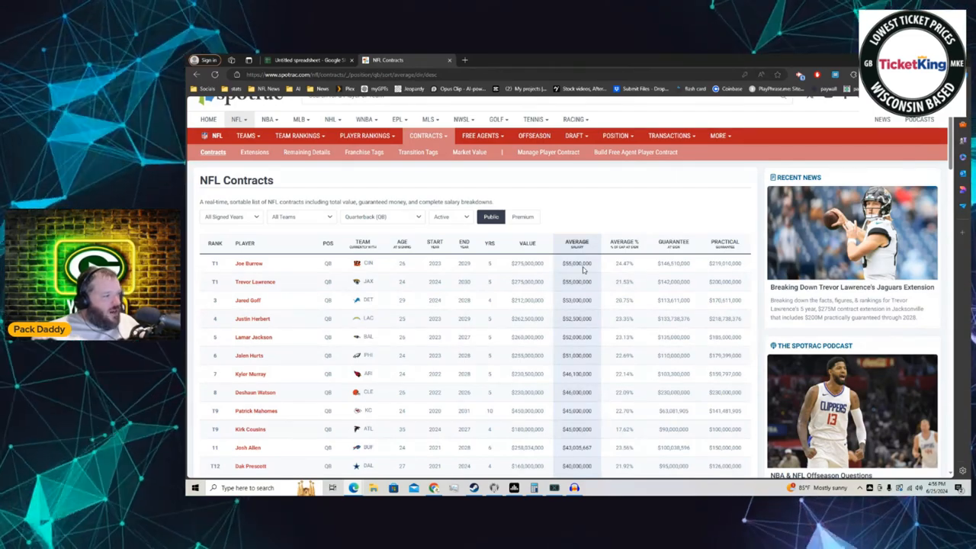
pyautogui.moveTo(692, 281)
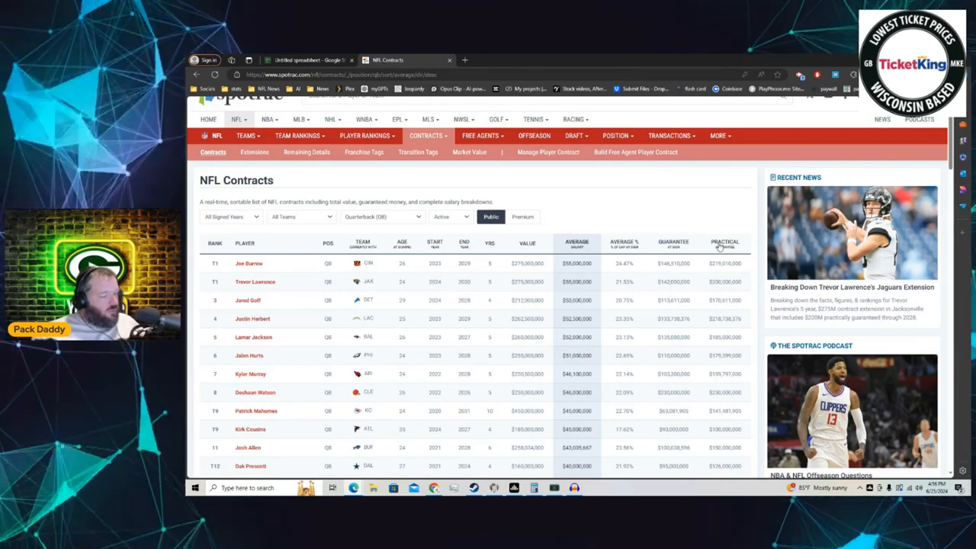
pyautogui.moveTo(698, 296)
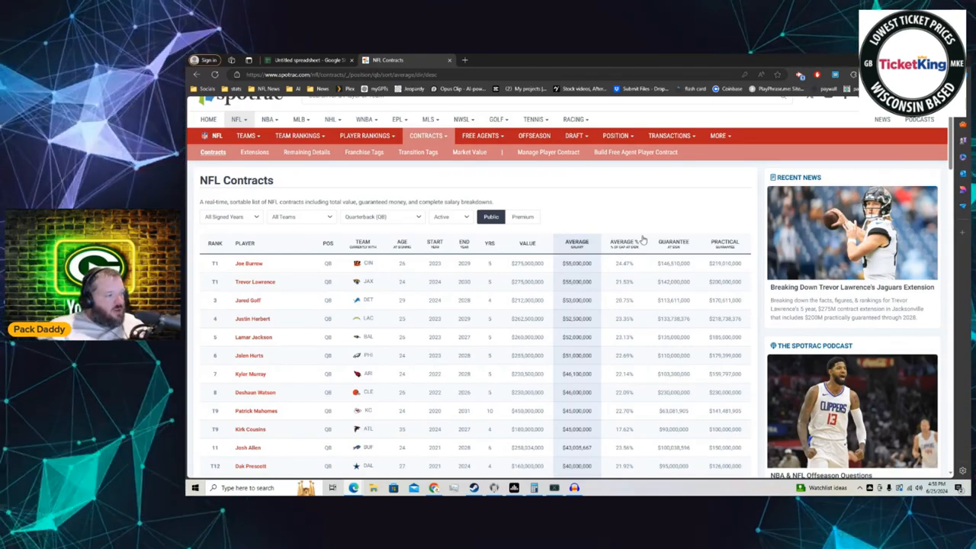
pyautogui.moveTo(462, 242)
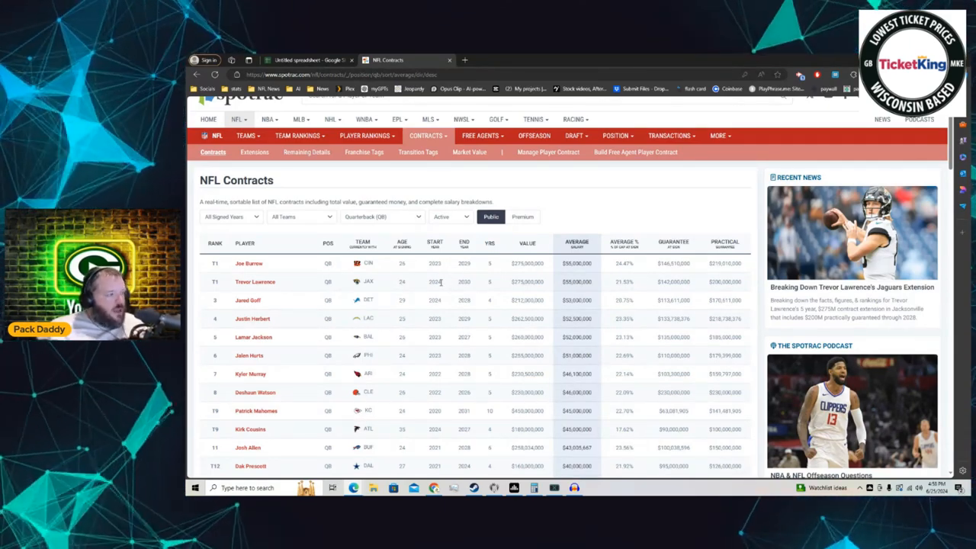
pyautogui.moveTo(638, 241)
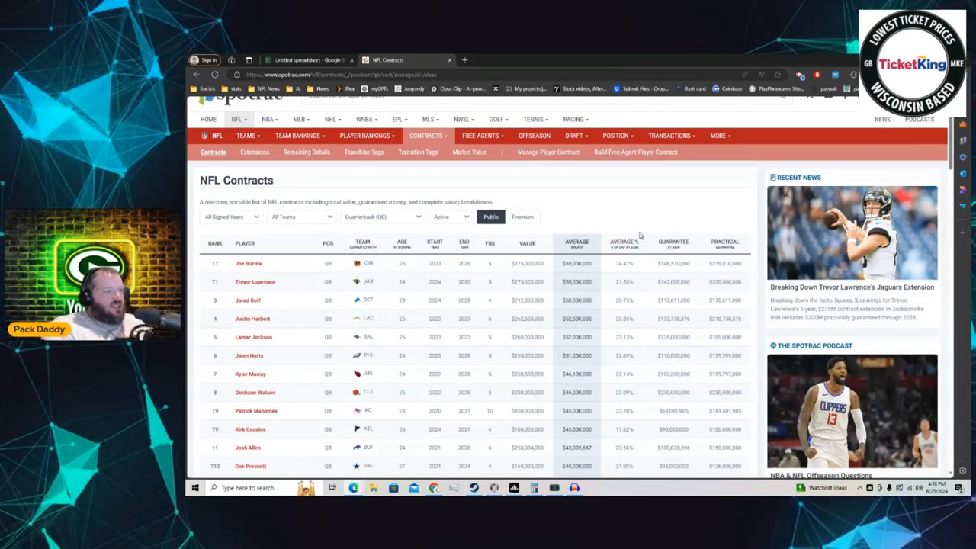
# Sort the Spotrac quarterback contracts by 'Average % of cap', then switch to the contracts spreadsheet.
pyautogui.click(625, 243)
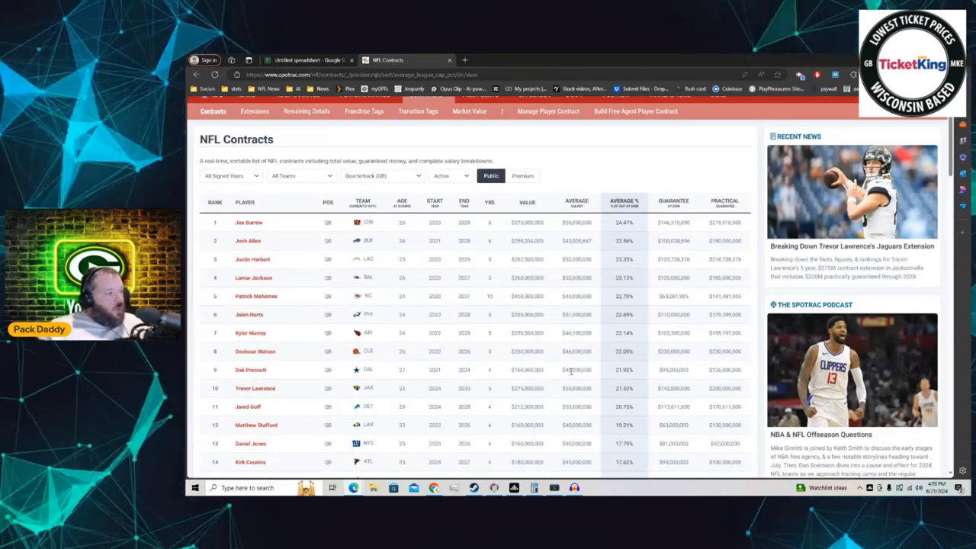
pyautogui.moveTo(436, 370)
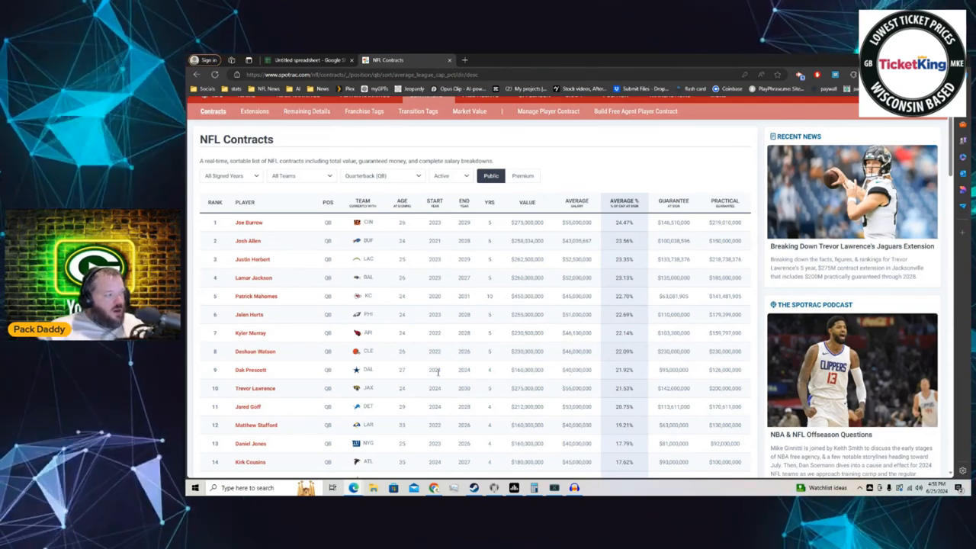
pyautogui.moveTo(439, 363)
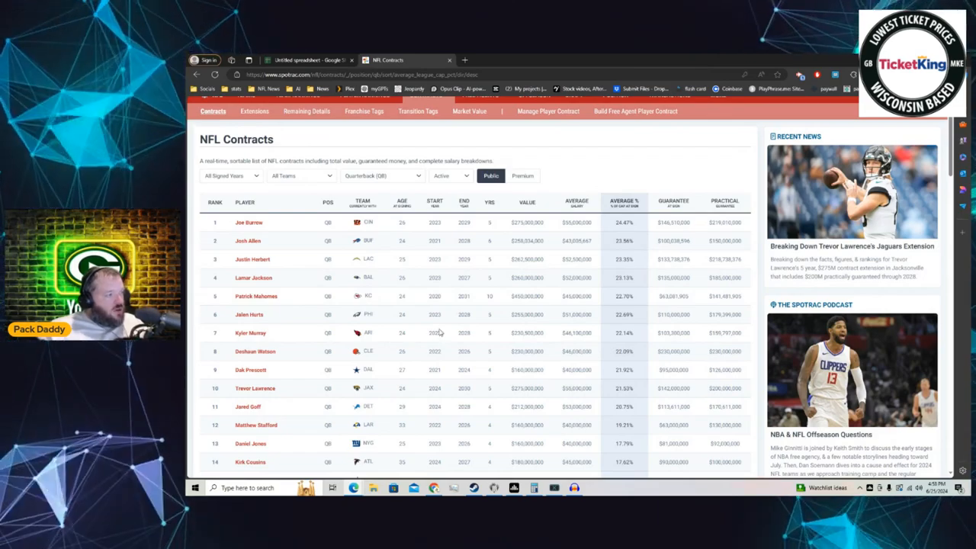
pyautogui.moveTo(442, 323)
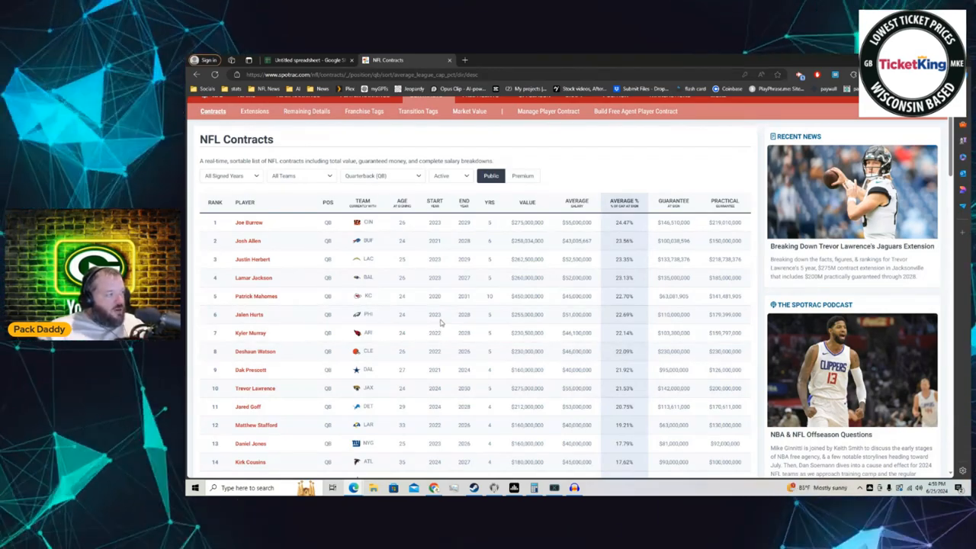
pyautogui.moveTo(436, 297)
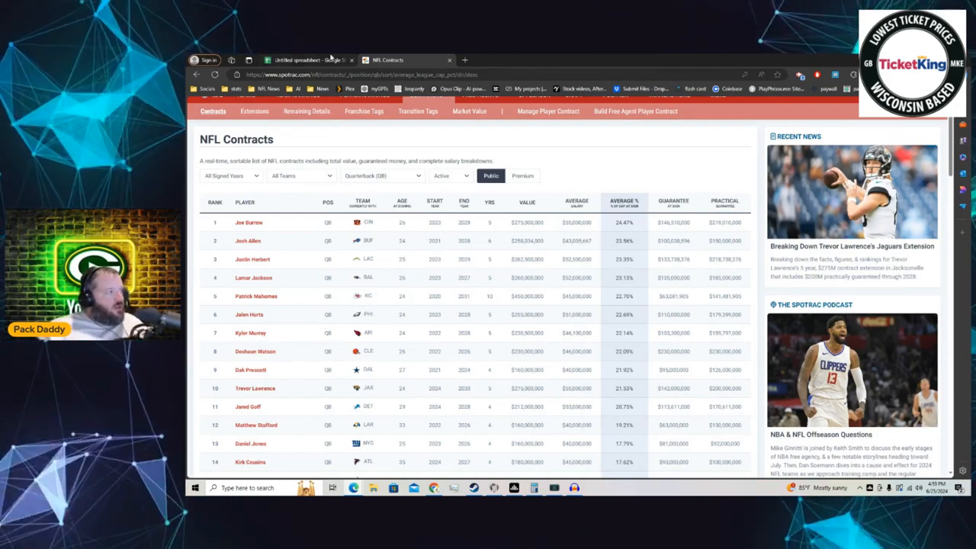
pyautogui.click(317, 59)
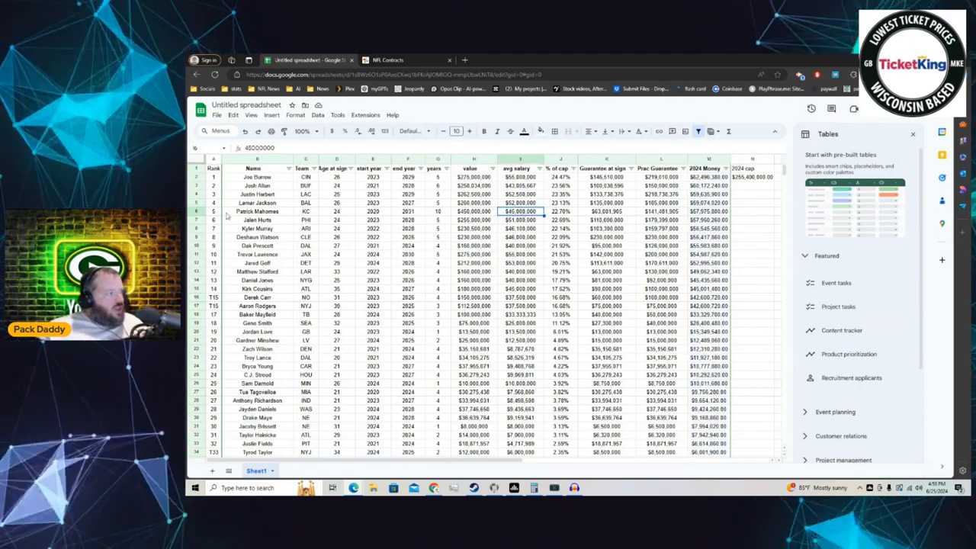
pyautogui.click(201, 210)
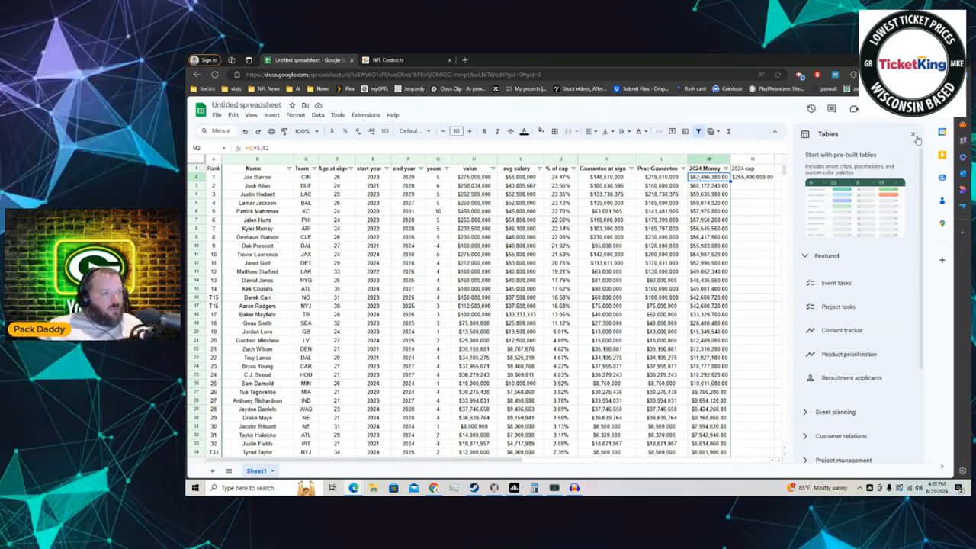
pyautogui.click(934, 134)
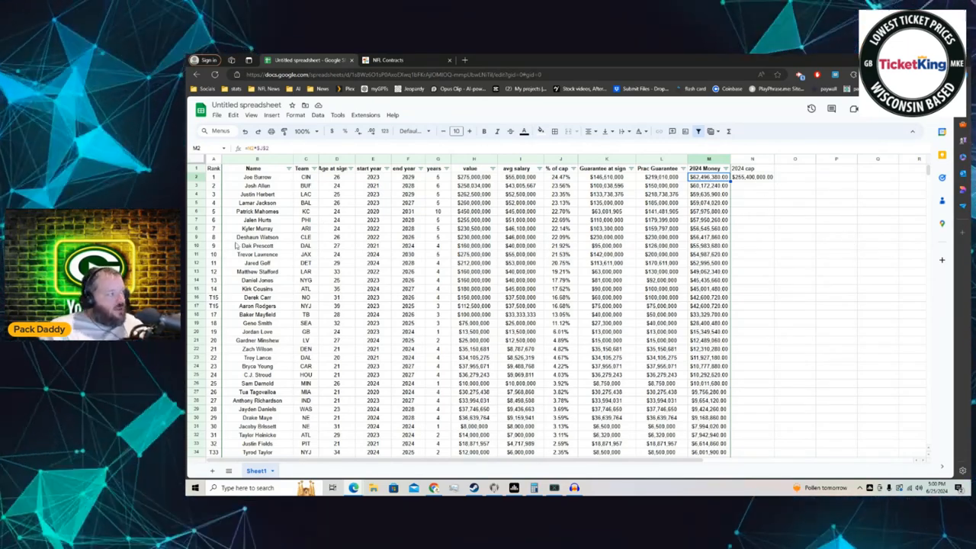
pyautogui.click(214, 253)
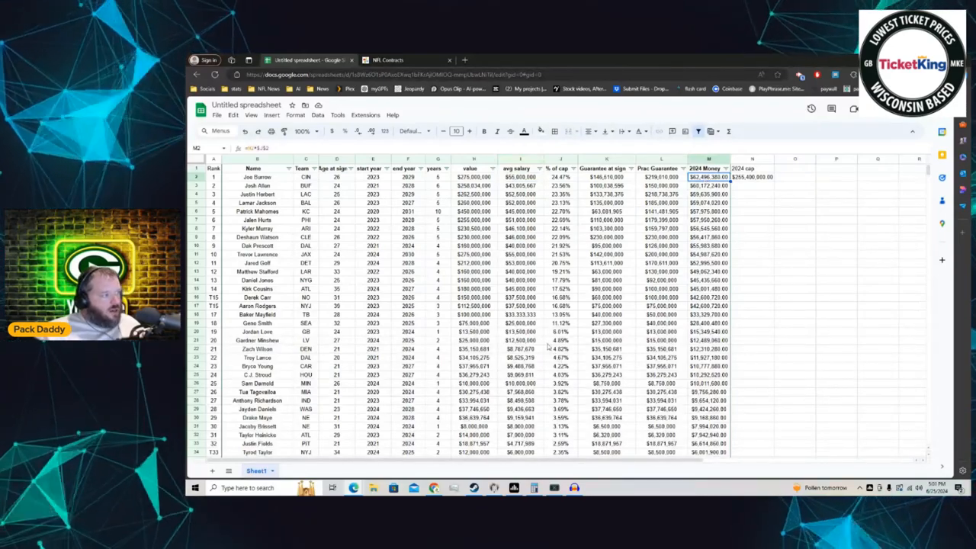
pyautogui.click(522, 253)
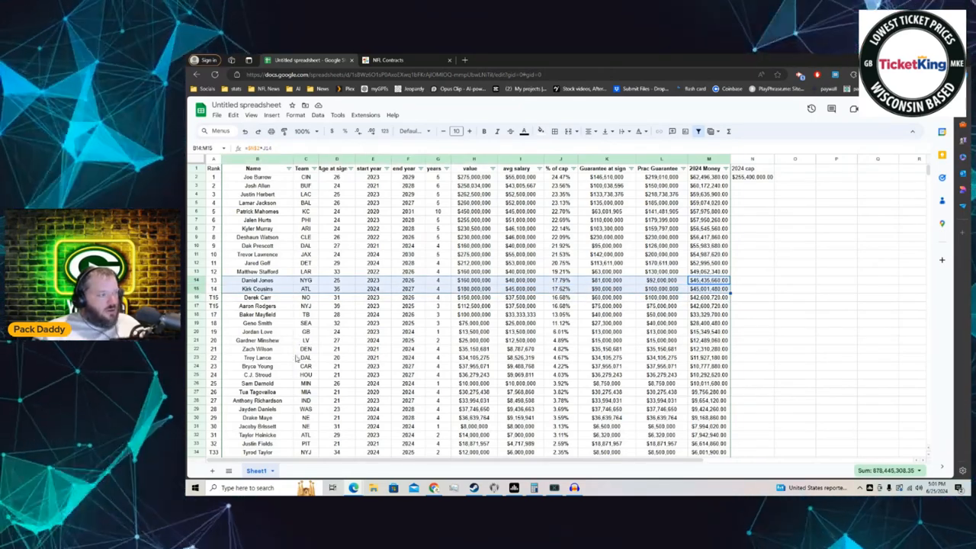
# Select Daniel Jones's name cell in the quarterback contract sheet.
pyautogui.click(256, 281)
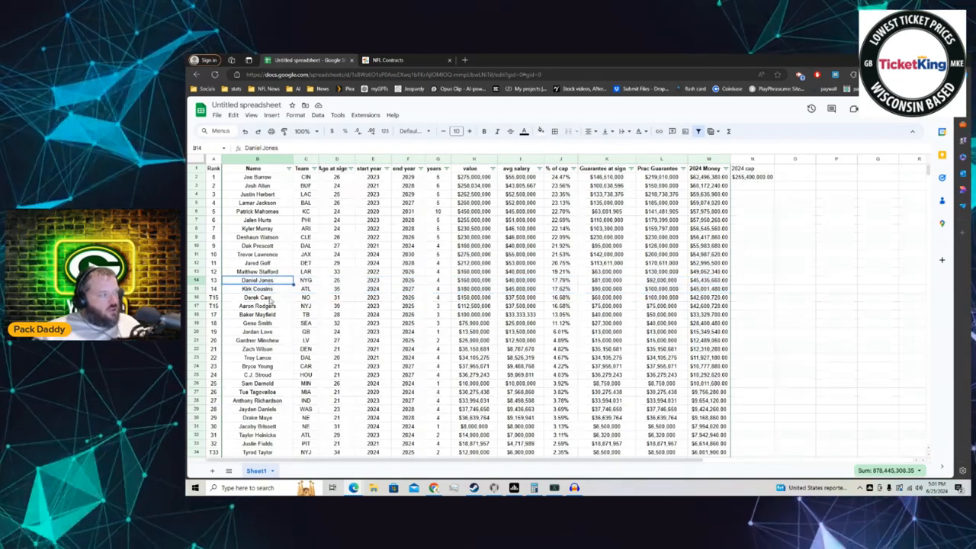
pyautogui.moveTo(287, 375)
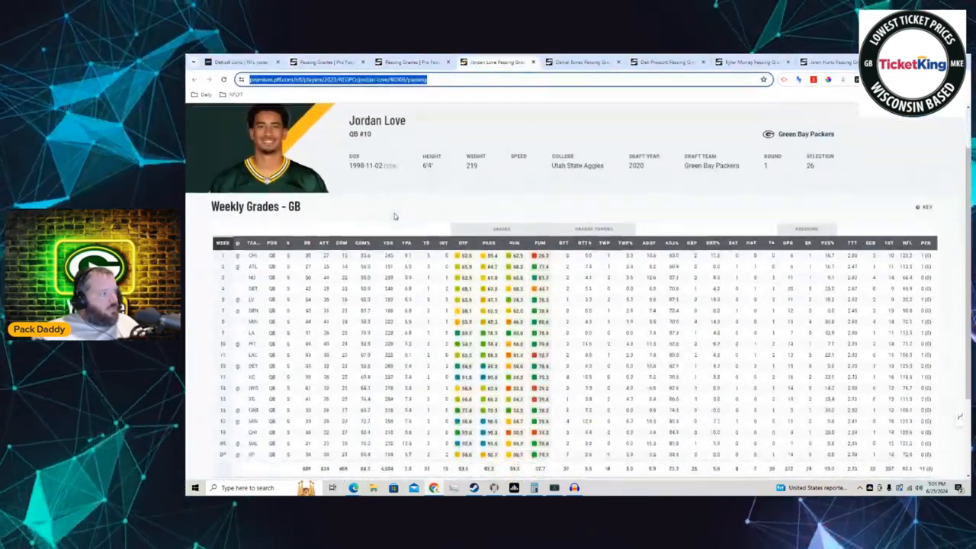
# Review Jordan Love's Season Grades, then switch to Daniel Jones's passing grades page.
pyautogui.scroll(-3)
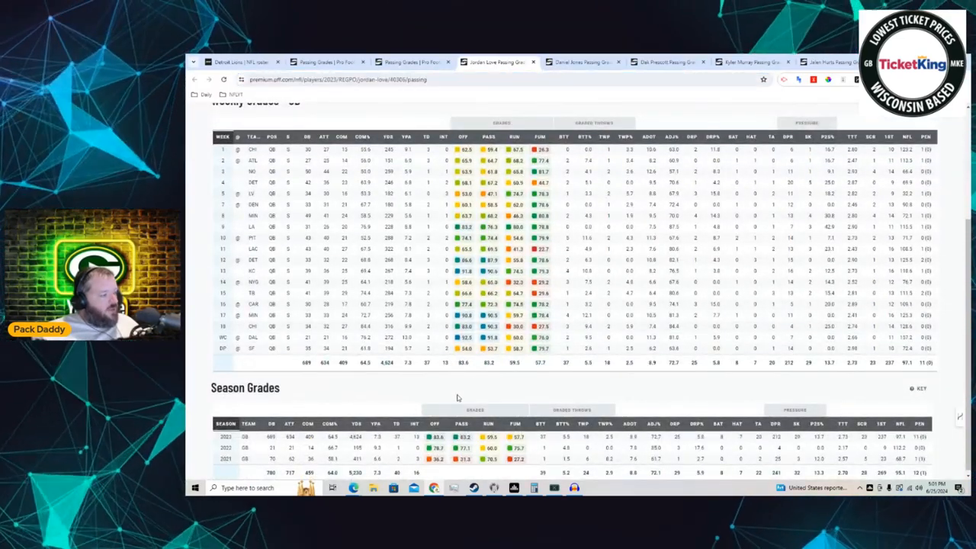
pyautogui.moveTo(456, 396)
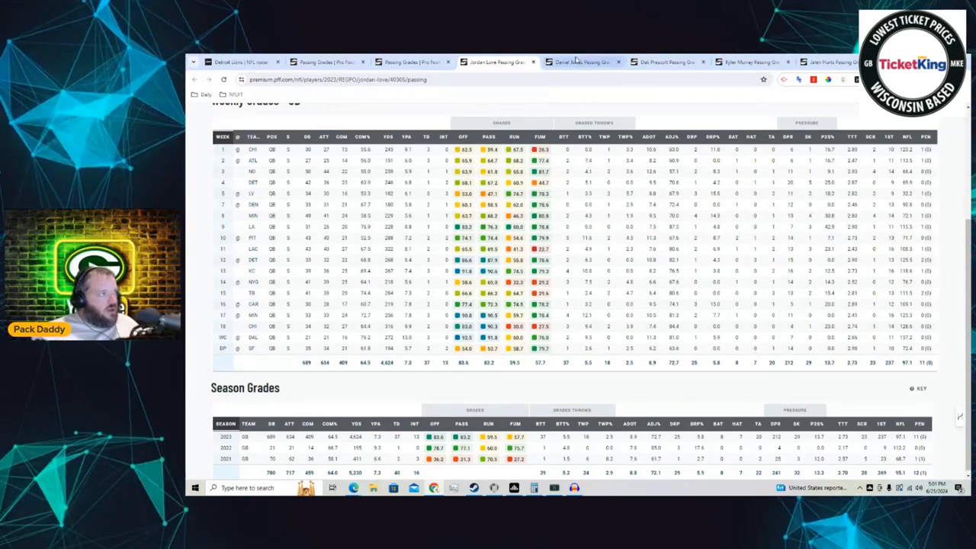
pyautogui.click(583, 61)
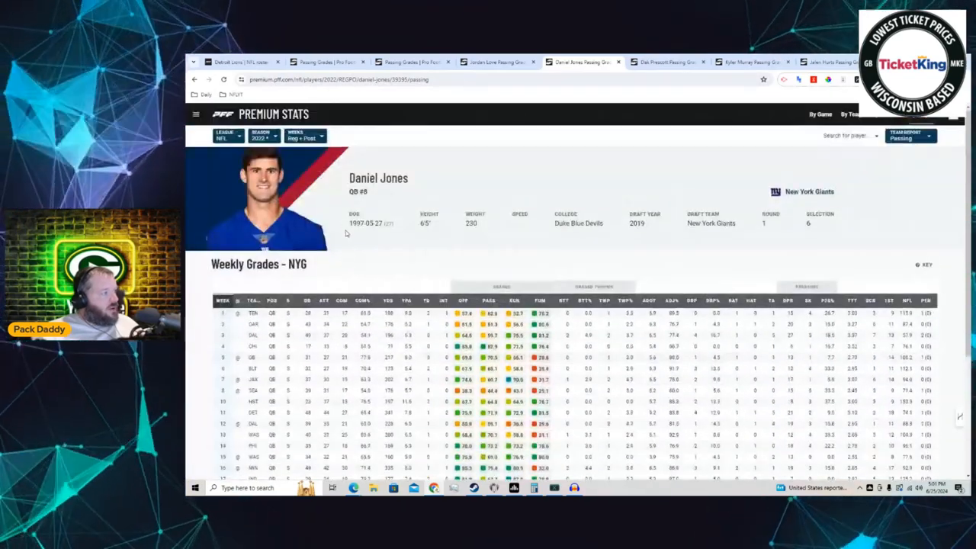
# Flip between Daniel Jones's NYG grades and Jordan Love's Packers grades, ending on Love.
pyautogui.scroll(-3)
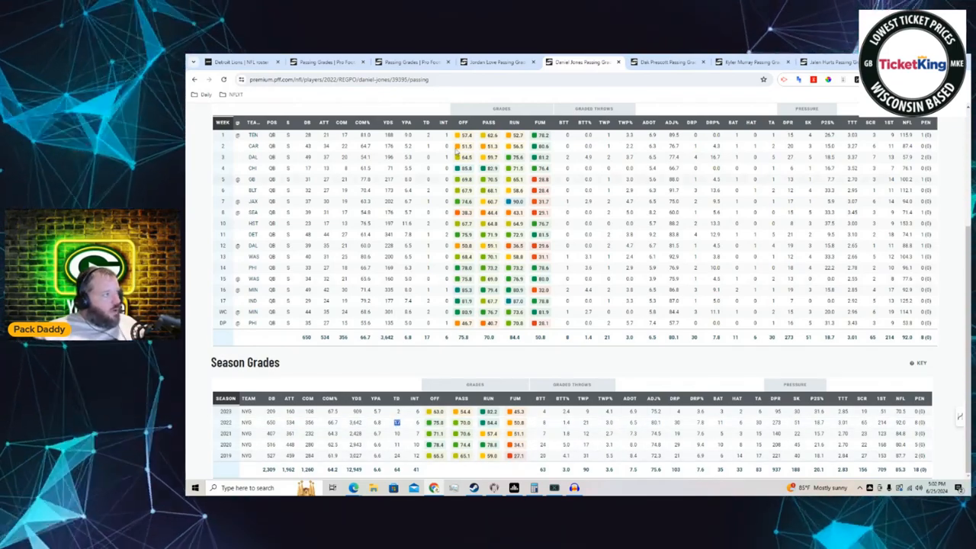
pyautogui.click(507, 58)
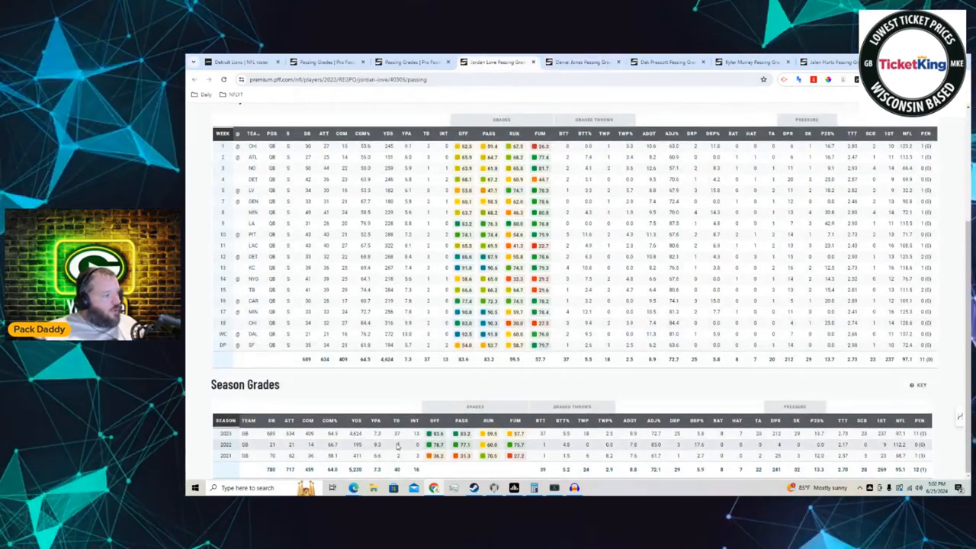
pyautogui.click(577, 62)
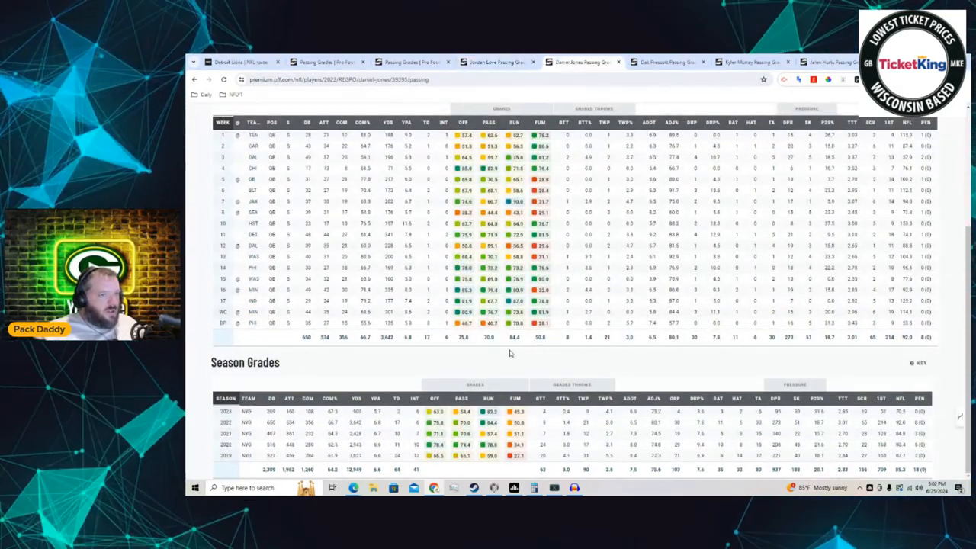
pyautogui.click(495, 64)
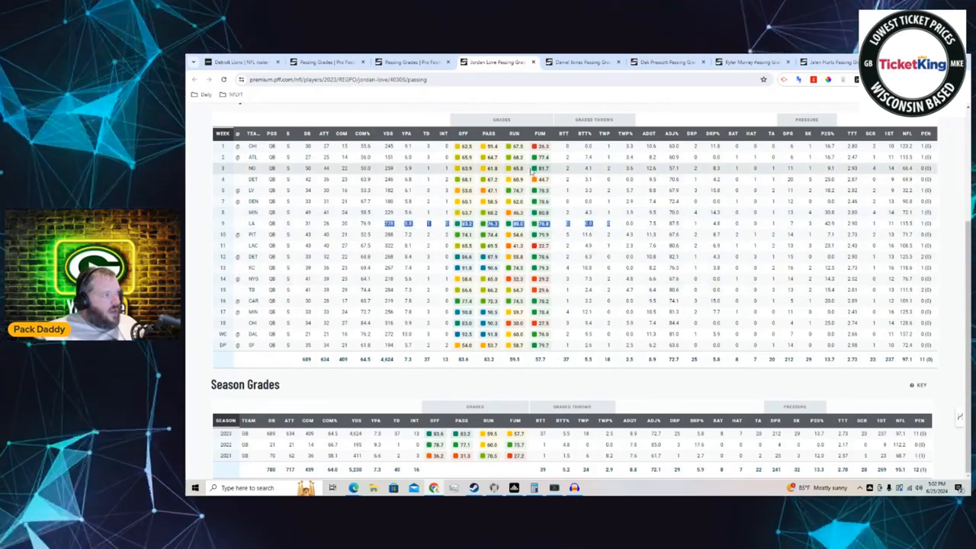
pyautogui.click(583, 62)
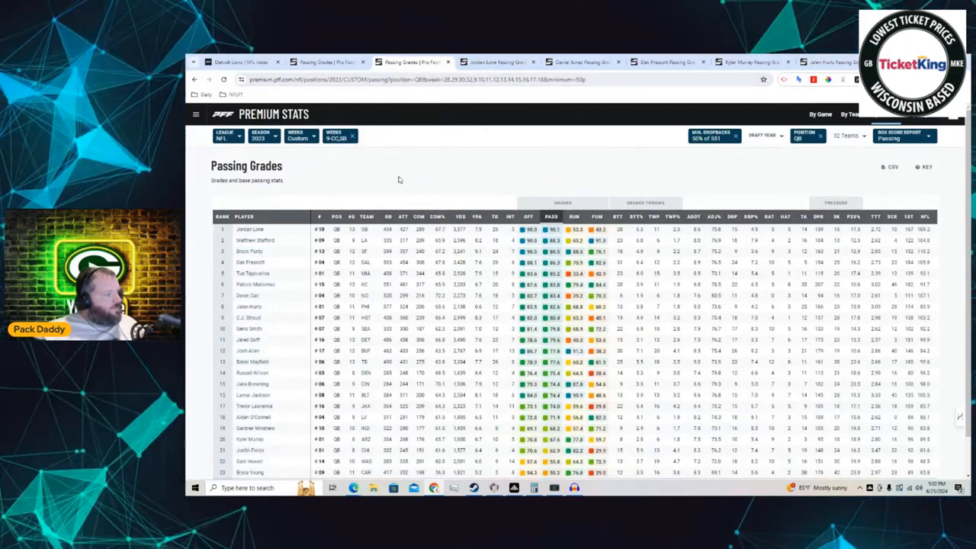
pyautogui.scroll(-3)
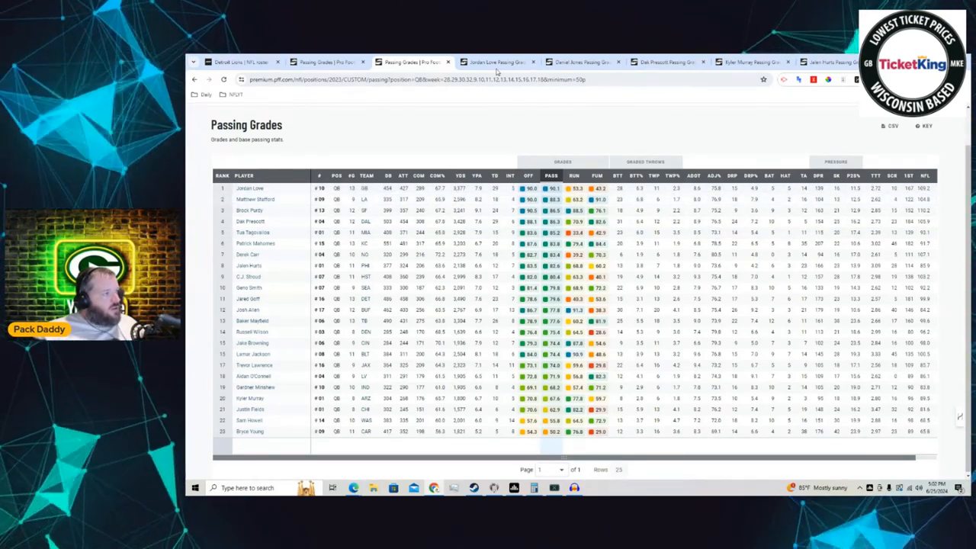
pyautogui.click(582, 60)
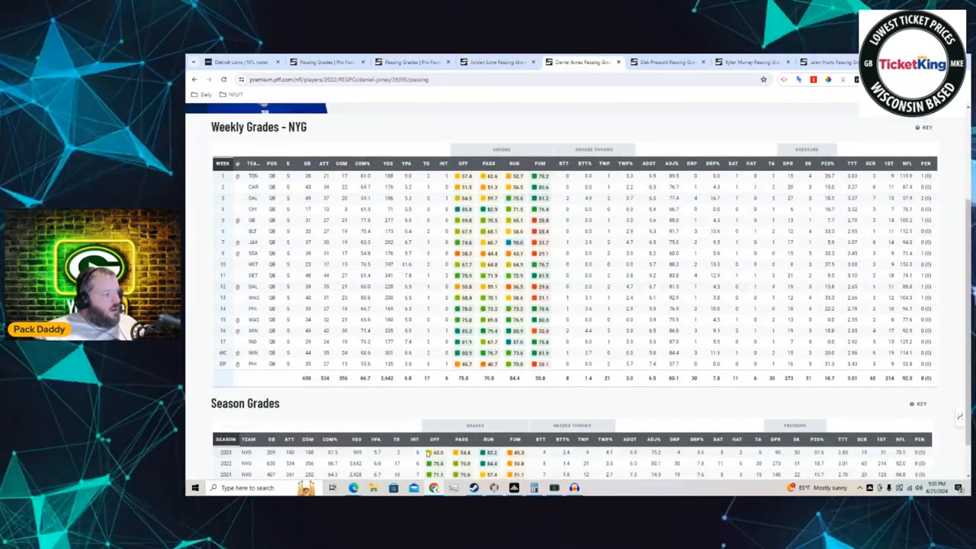
pyautogui.click(415, 61)
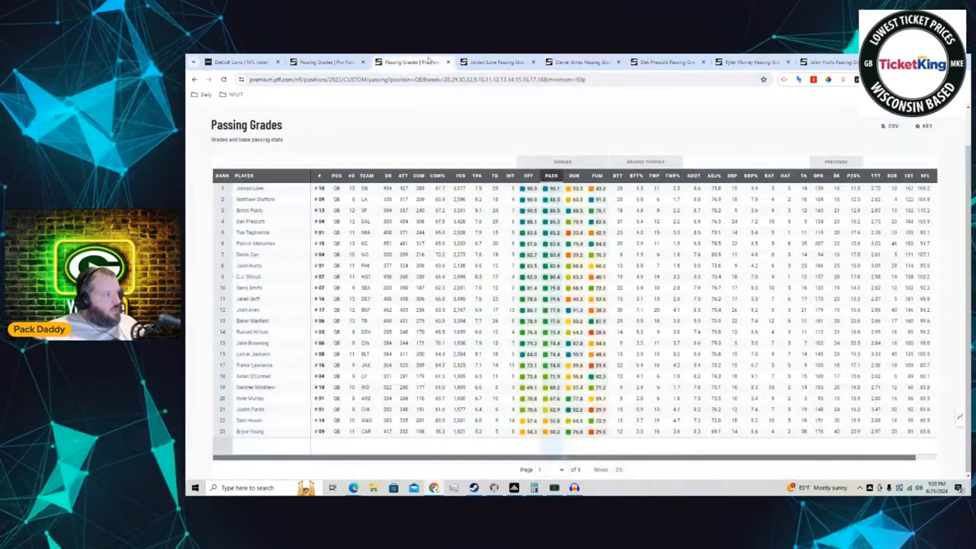
pyautogui.click(582, 61)
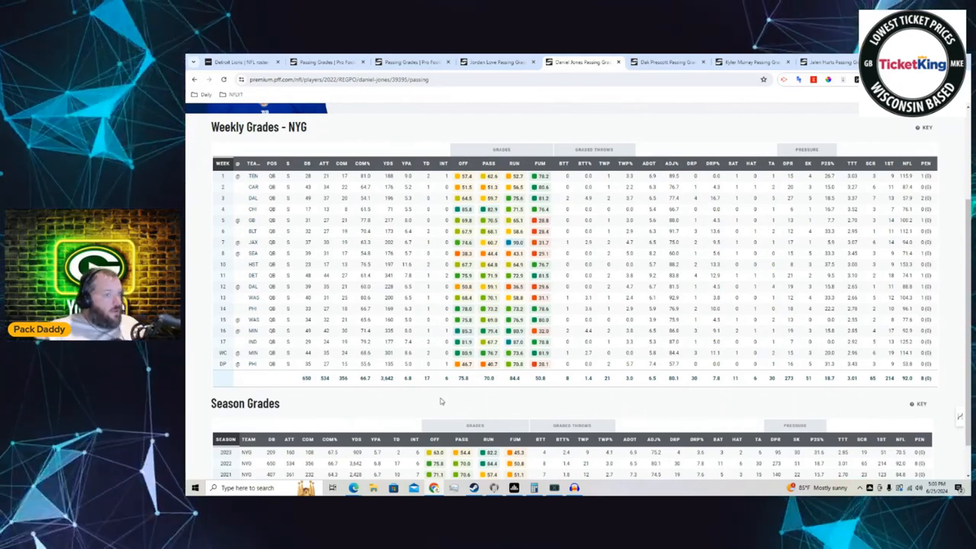
pyautogui.moveTo(507, 405)
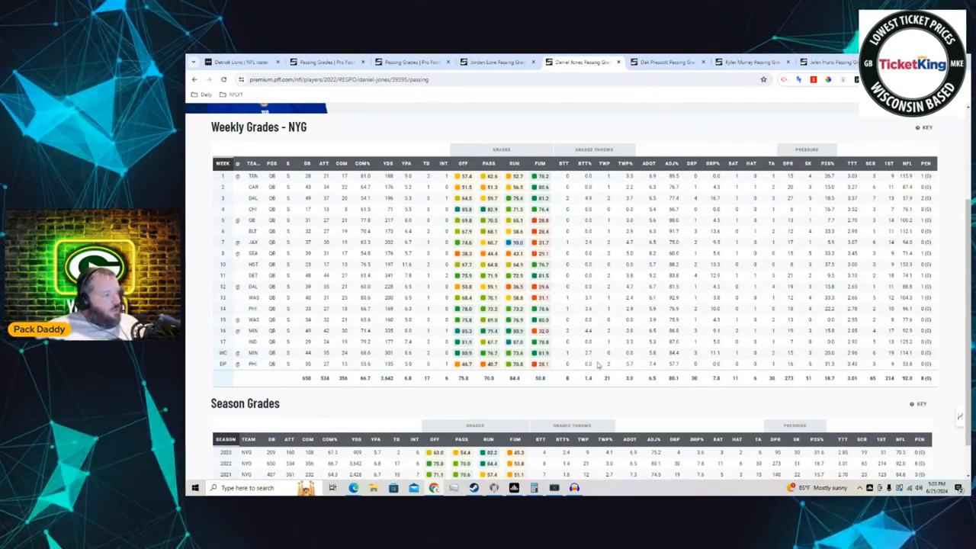
pyautogui.click(409, 61)
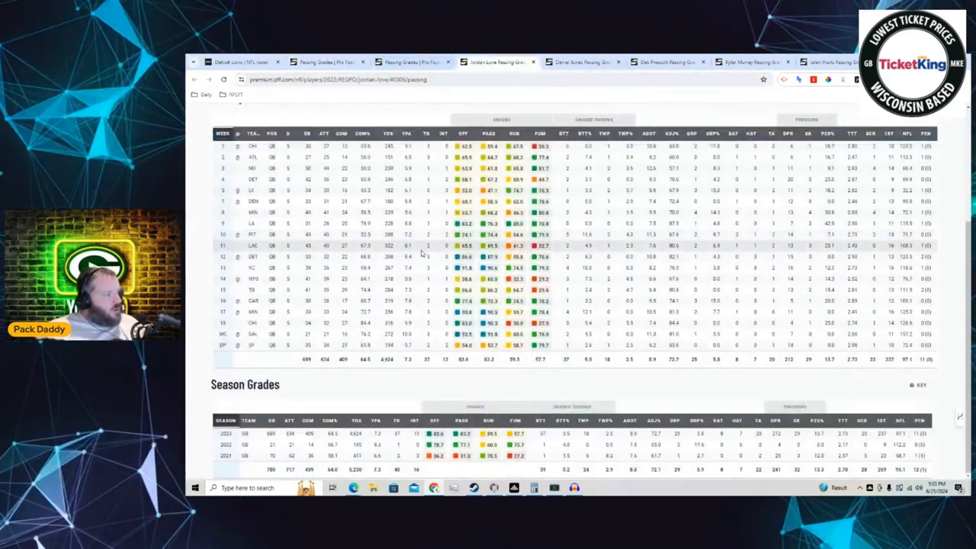
pyautogui.click(582, 58)
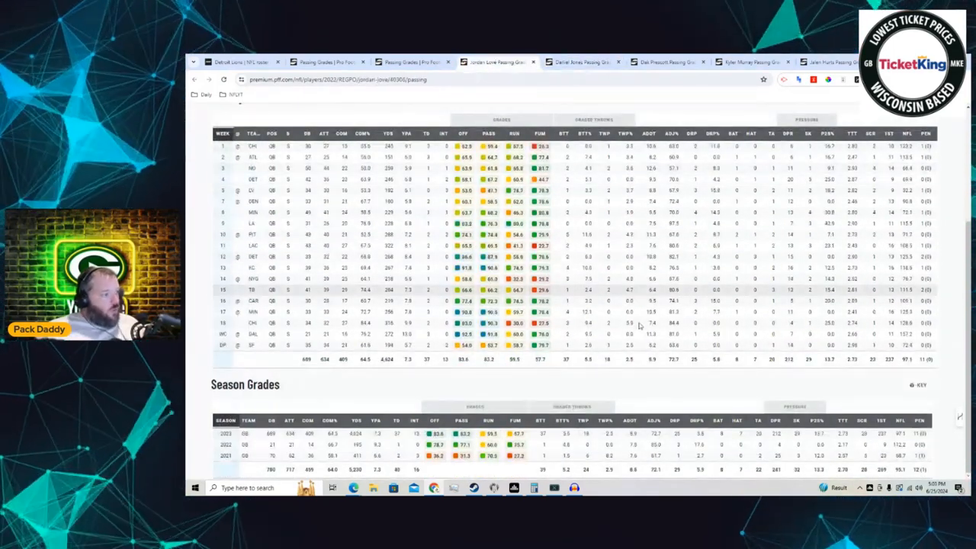
pyautogui.click(582, 61)
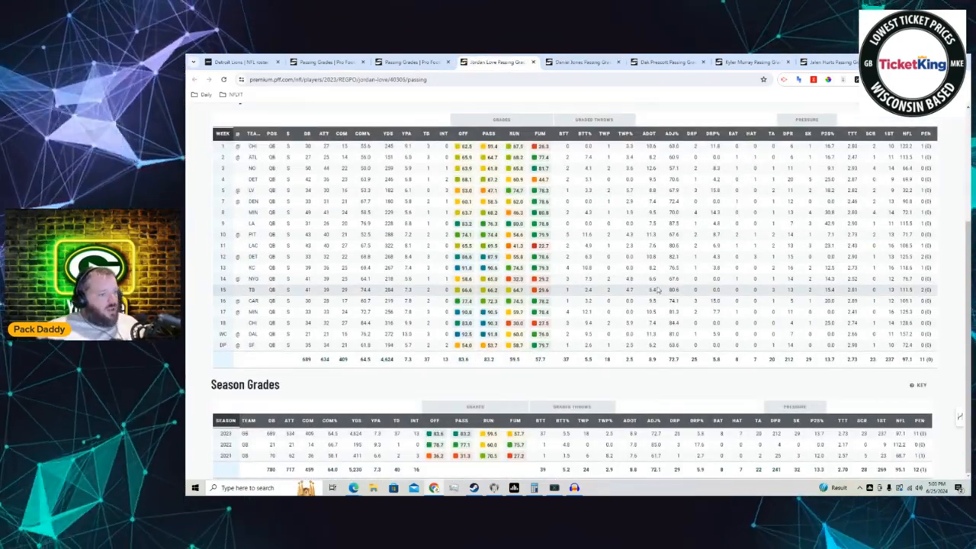
# Review Daniel Jones's NYG weekly grades, then return to the contracts spreadsheet.
pyautogui.click(592, 62)
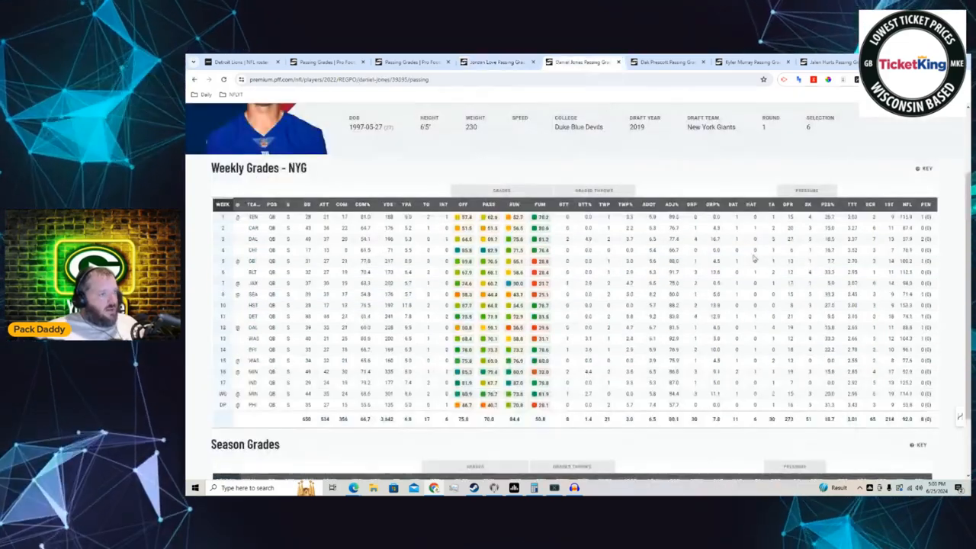
pyautogui.scroll(-3)
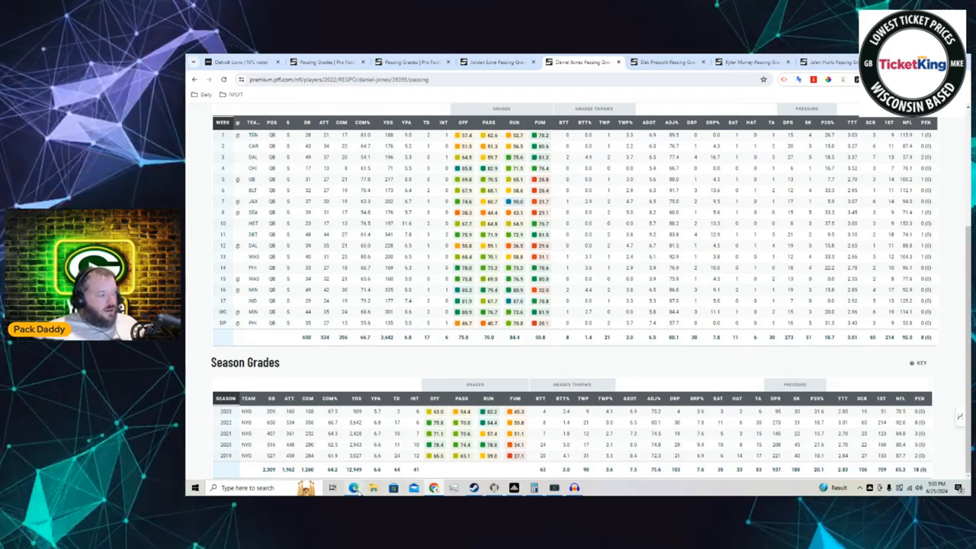
pyautogui.click(328, 59)
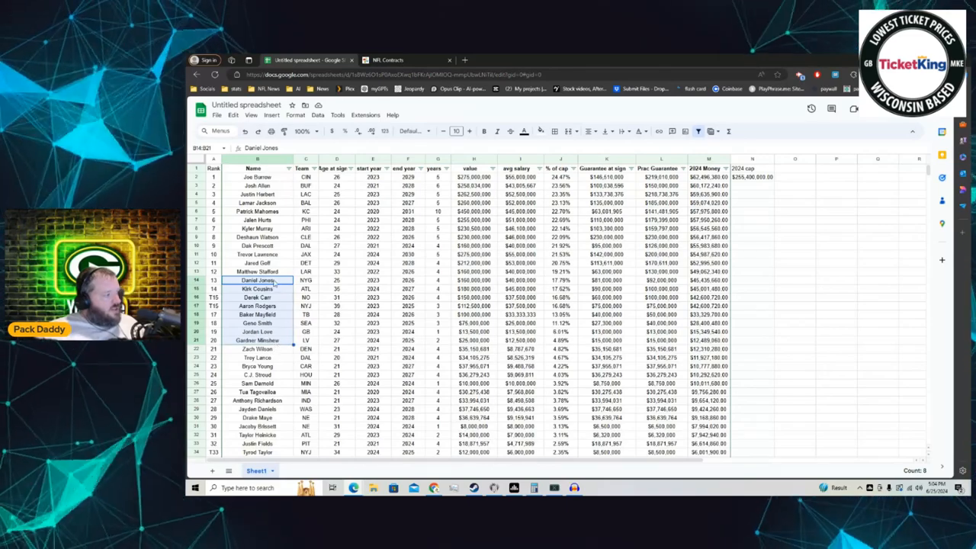
# Step through several quarterback contract rows, then bring up Daniel Jones' PFF passing grades.
pyautogui.click(256, 288)
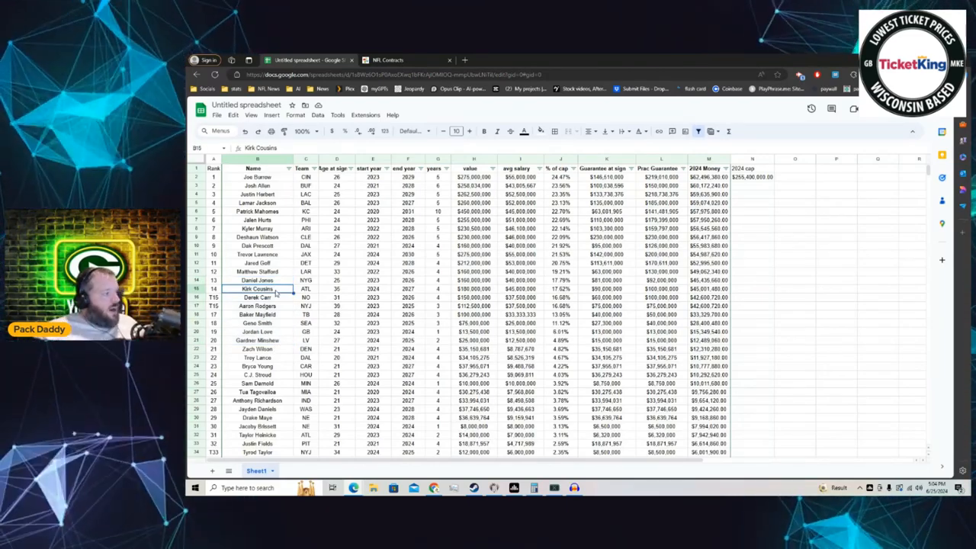
pyautogui.click(256, 297)
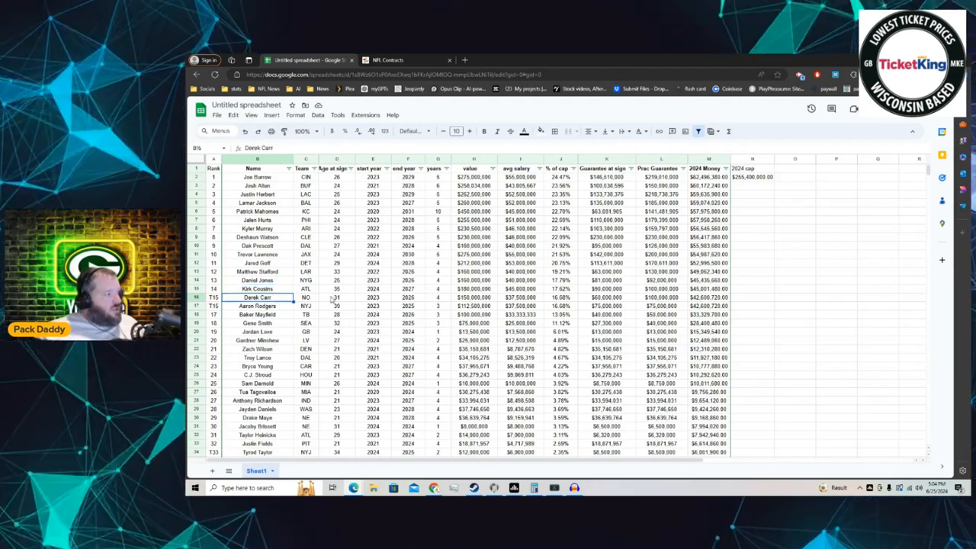
pyautogui.click(257, 305)
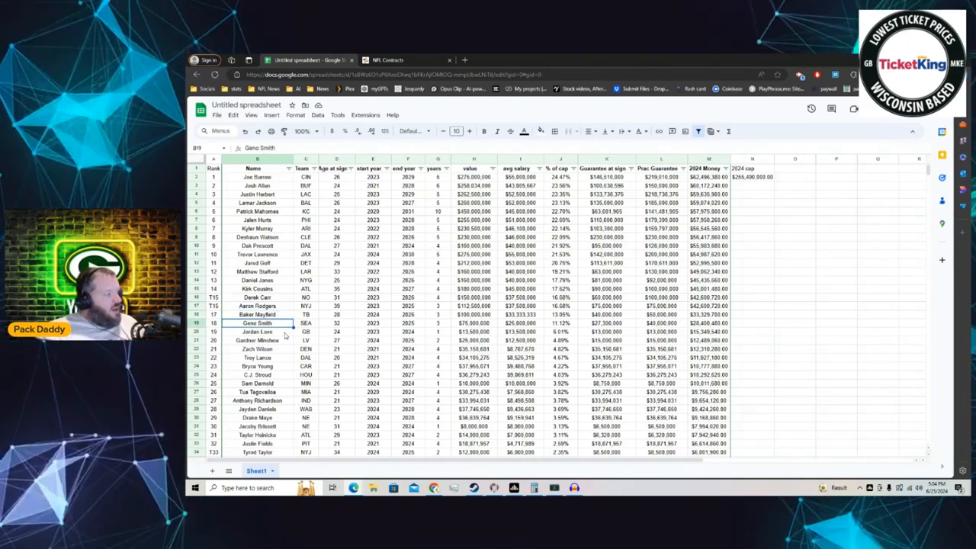
pyautogui.click(259, 331)
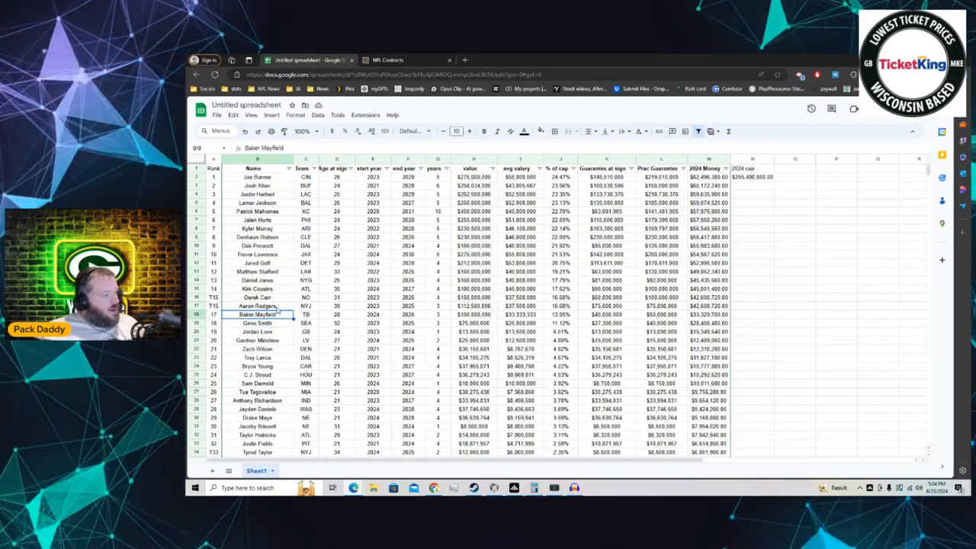
pyautogui.click(260, 305)
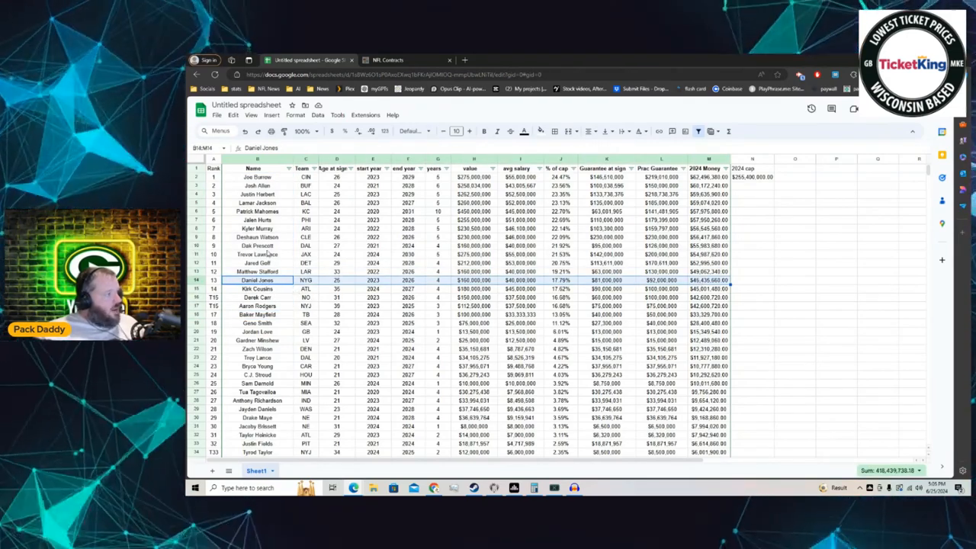
pyautogui.click(256, 253)
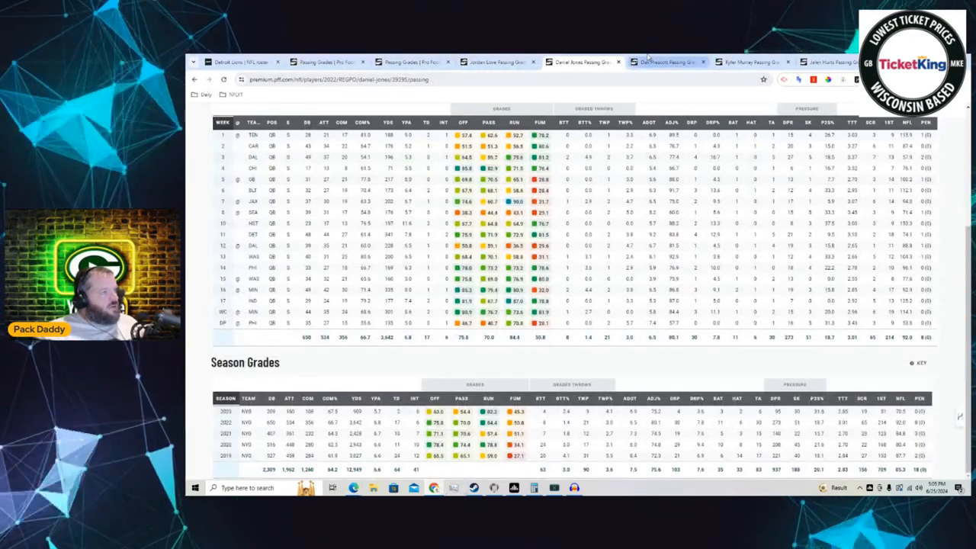
# Return to the contract sheet and pick out Dak Prescott's row.
pyautogui.click(677, 61)
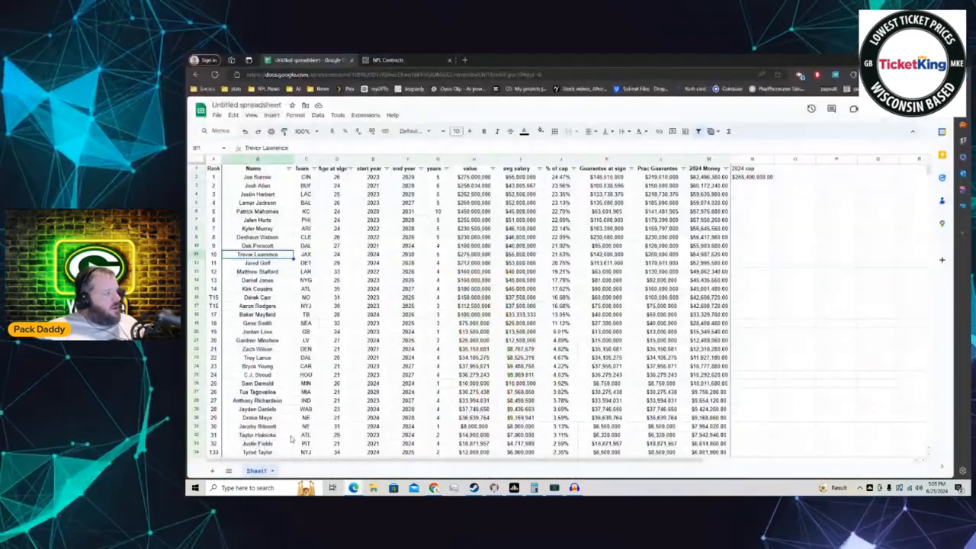
pyautogui.click(256, 245)
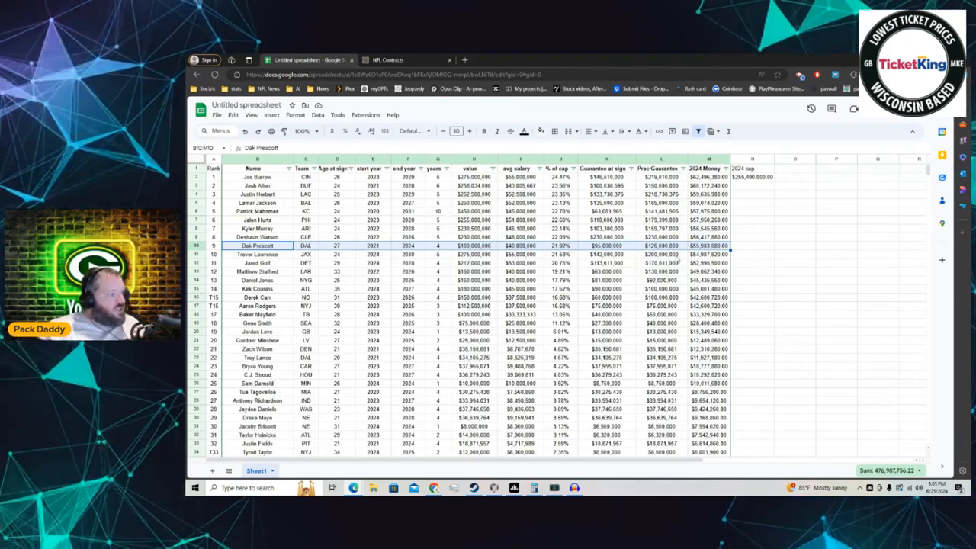
pyautogui.moveTo(564, 186)
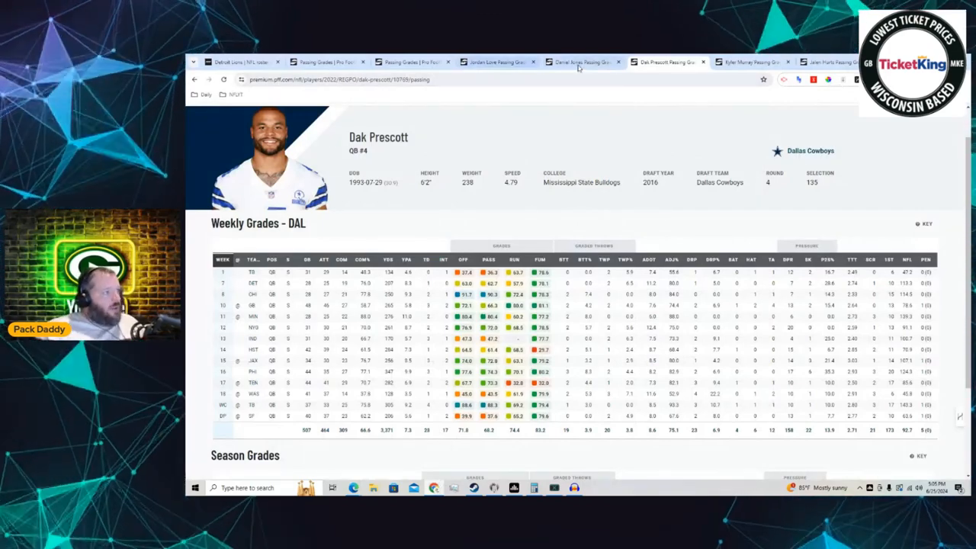
pyautogui.moveTo(579, 61)
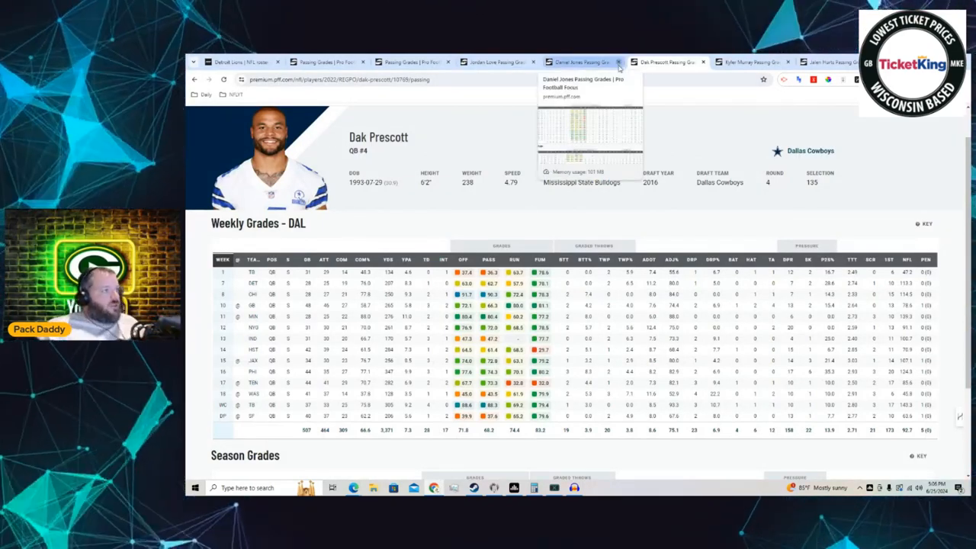
# Close Daniel Jones' grades page and compare Dak Prescott's season grades against Jordan Love's.
pyautogui.click(622, 61)
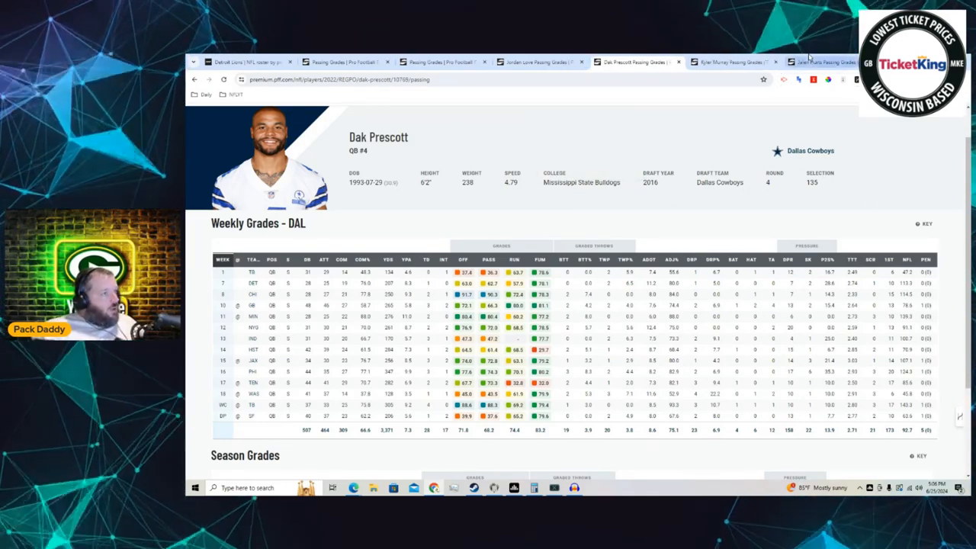
pyautogui.scroll(-3)
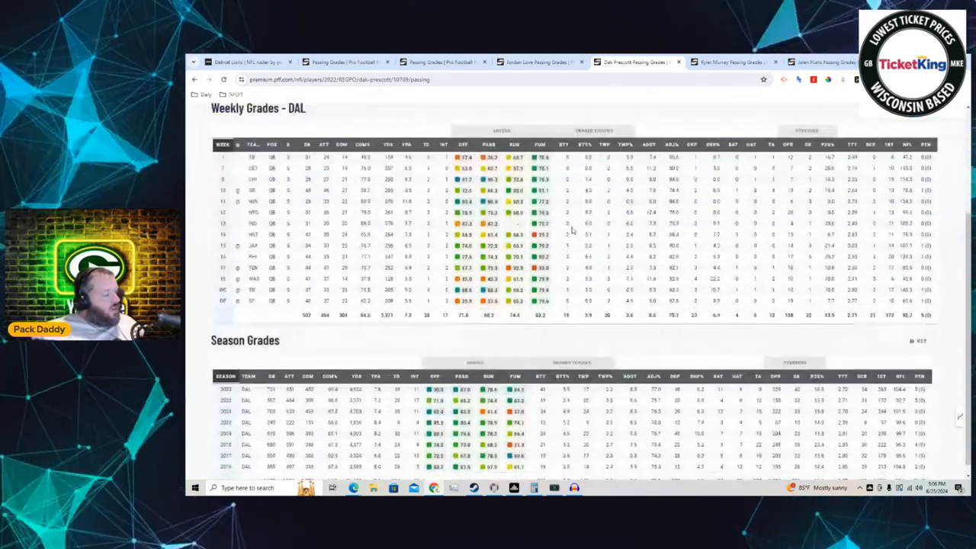
pyautogui.scroll(-3)
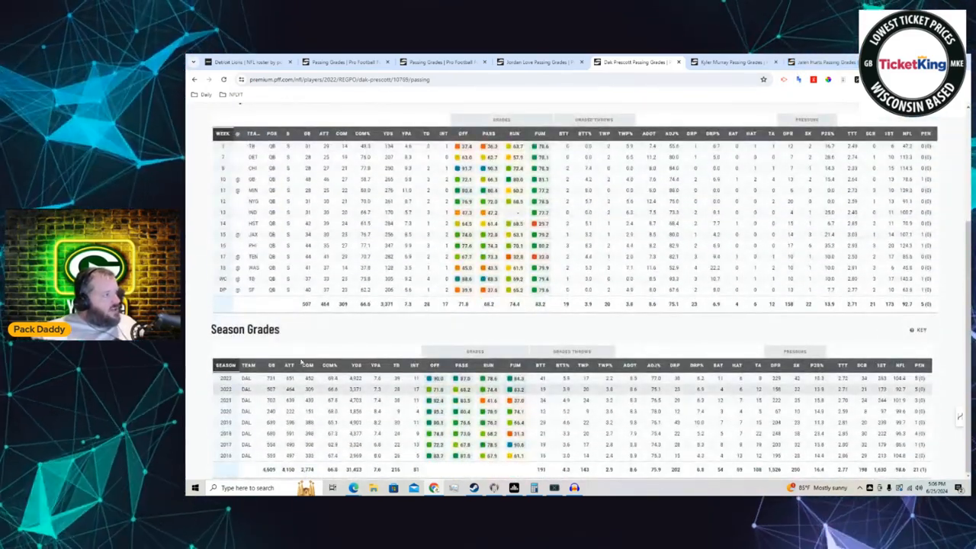
pyautogui.moveTo(357, 488)
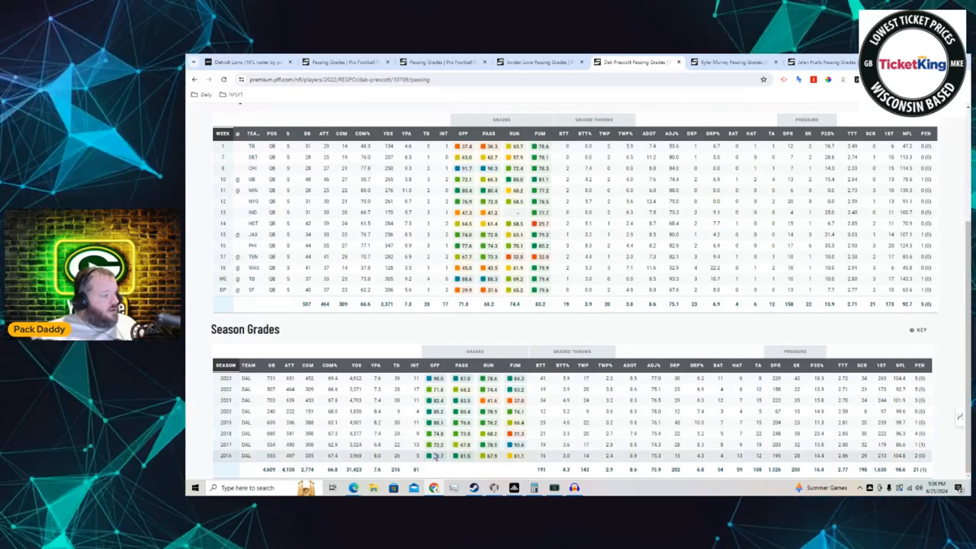
pyautogui.click(534, 63)
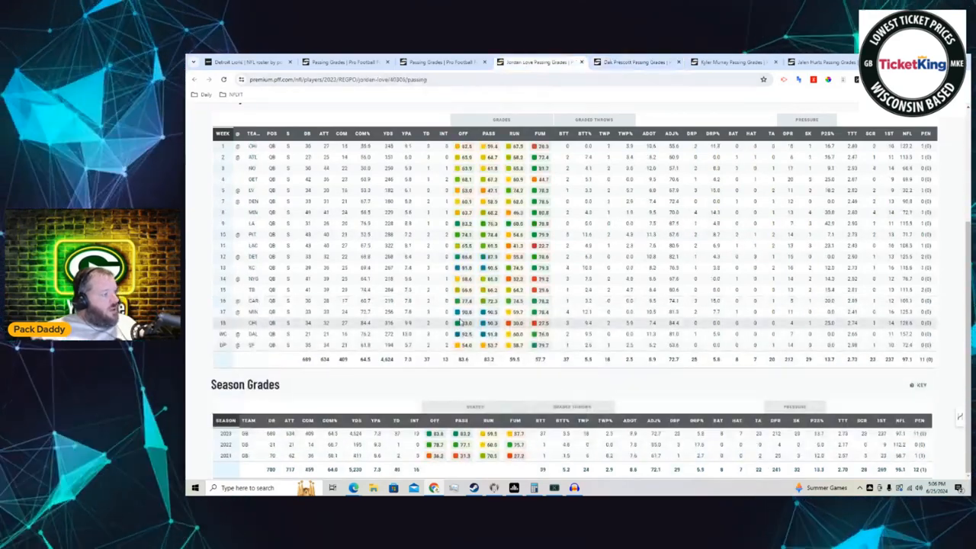
pyautogui.click(631, 62)
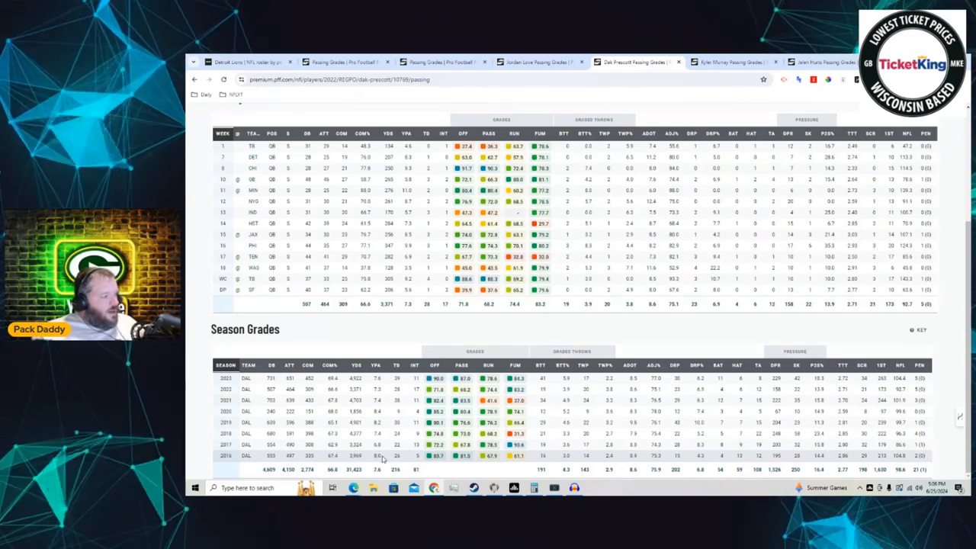
# Change Dak Prescott's season filter to a five-game season and compare again with Jordan Love.
pyautogui.doubleClick(355, 454)
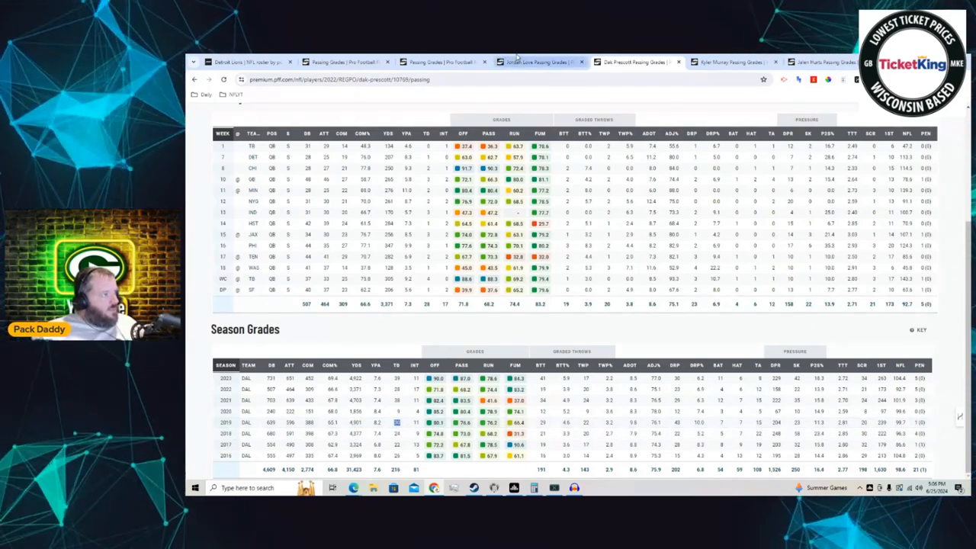
pyautogui.click(541, 63)
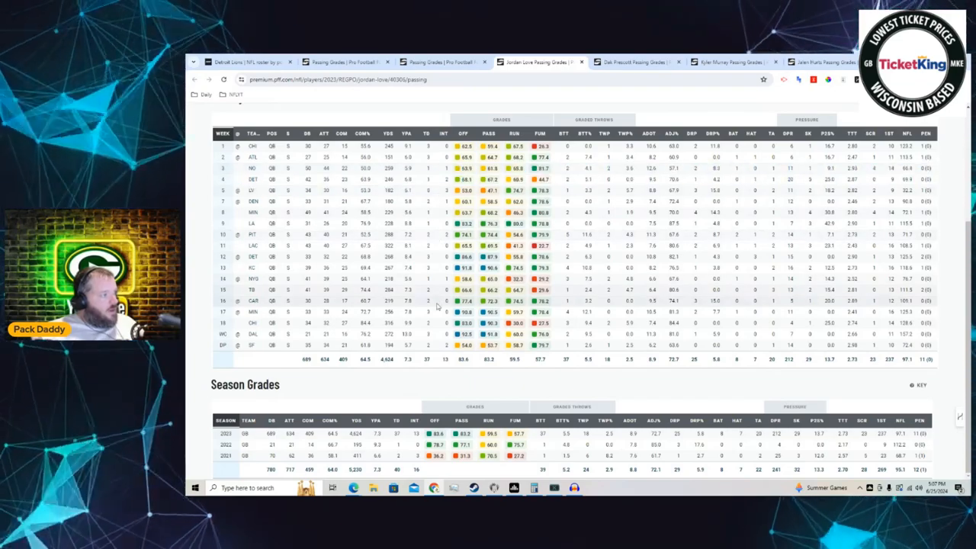
pyautogui.click(641, 61)
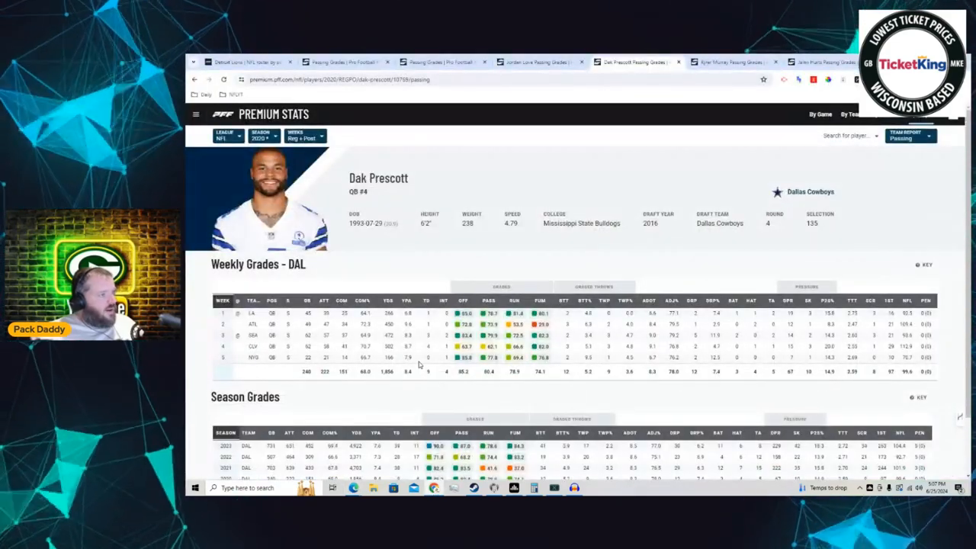
# Scroll down Dak Prescott's grades page before leaving for the spreadsheet.
pyautogui.scroll(-3)
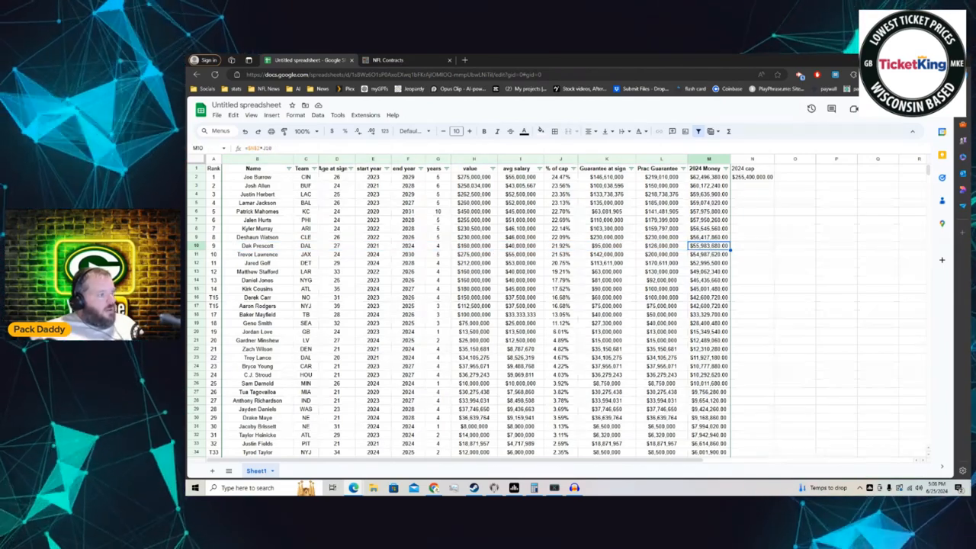
# Bring up Kyler Murray's Arizona passing grades, then switch to Jordan Love's grades.
pyautogui.click(637, 61)
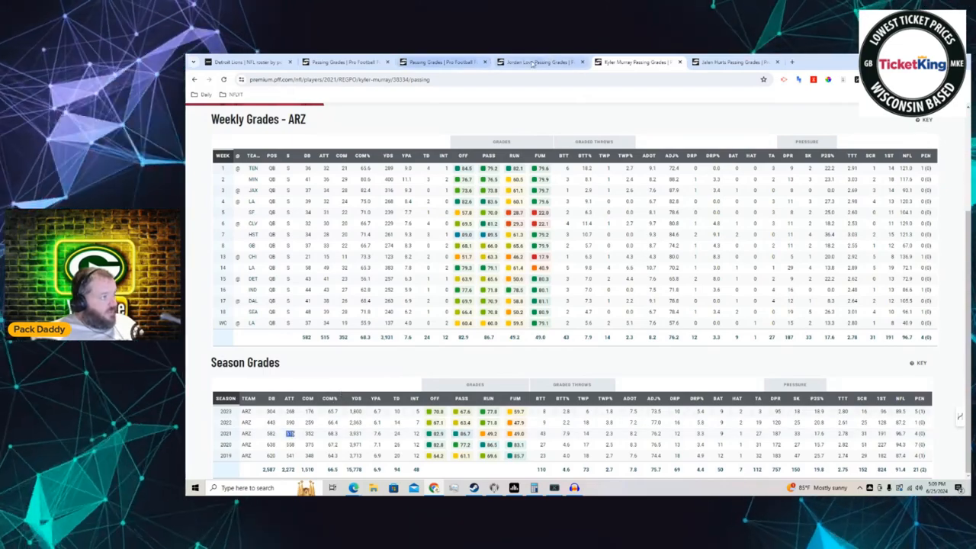
pyautogui.click(536, 61)
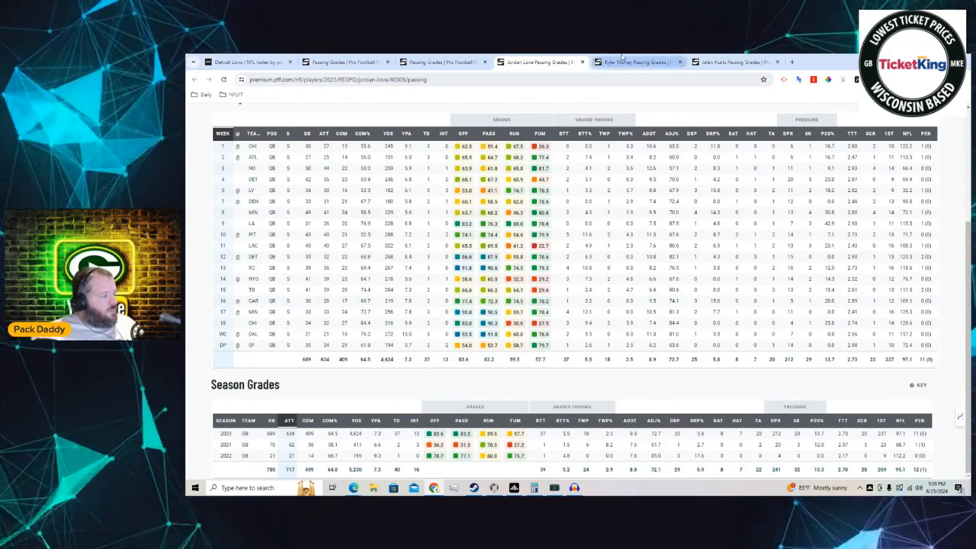
# Compare Kyler Murray's and Jordan Love's weekly passing grades, then bring up Jalen Hurts's grades.
pyautogui.click(633, 59)
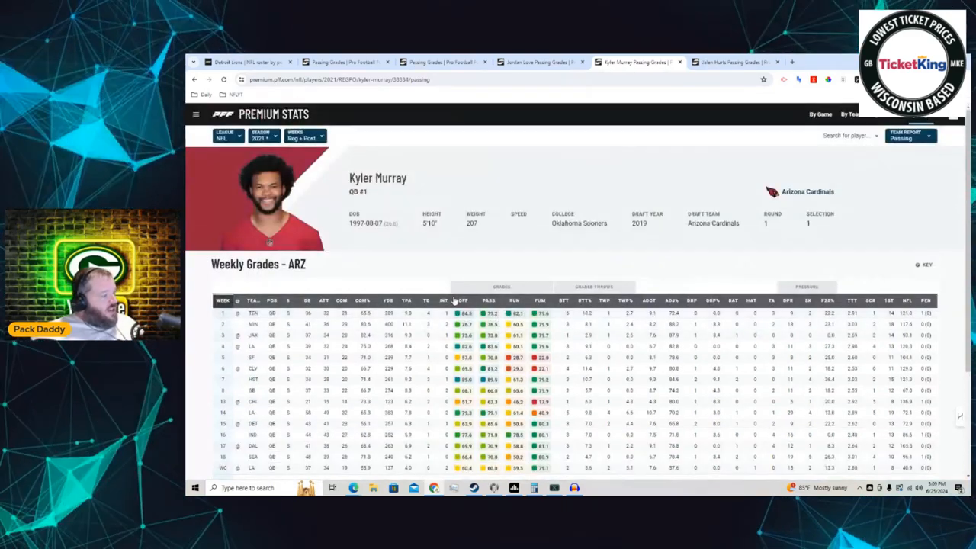
pyautogui.scroll(-3)
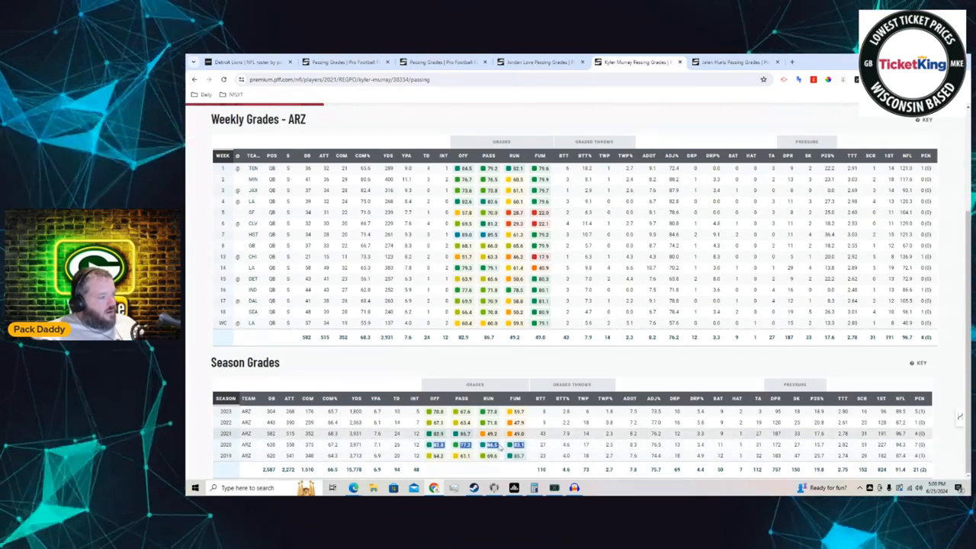
pyautogui.click(537, 61)
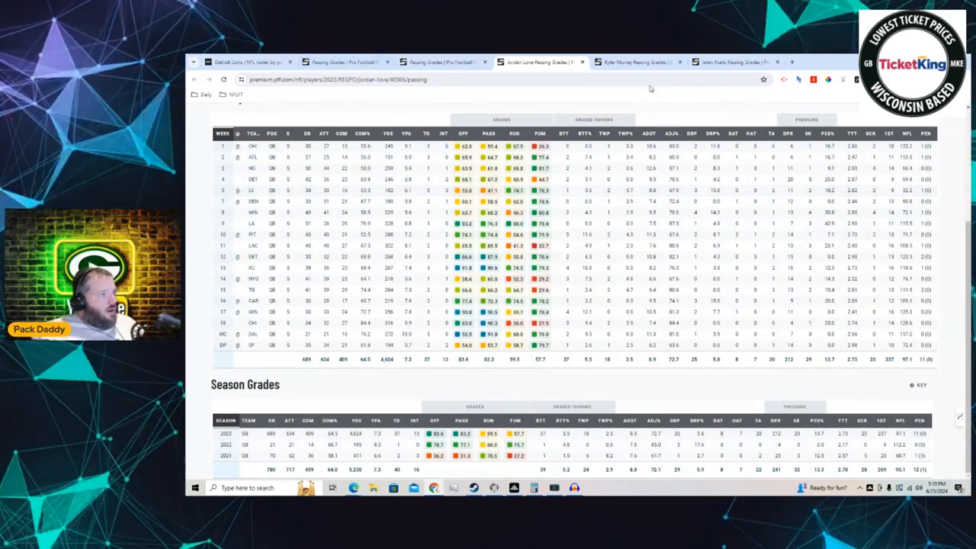
pyautogui.click(633, 61)
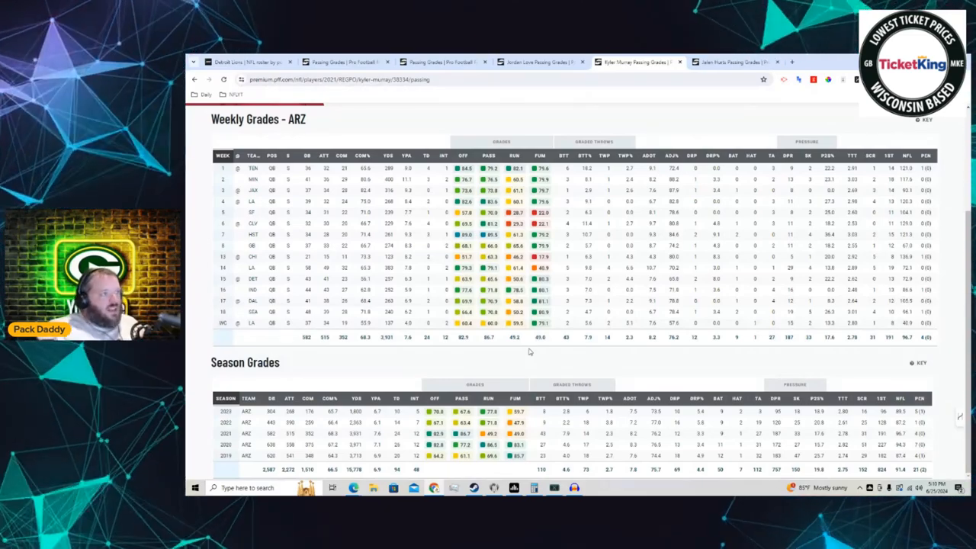
pyautogui.click(643, 61)
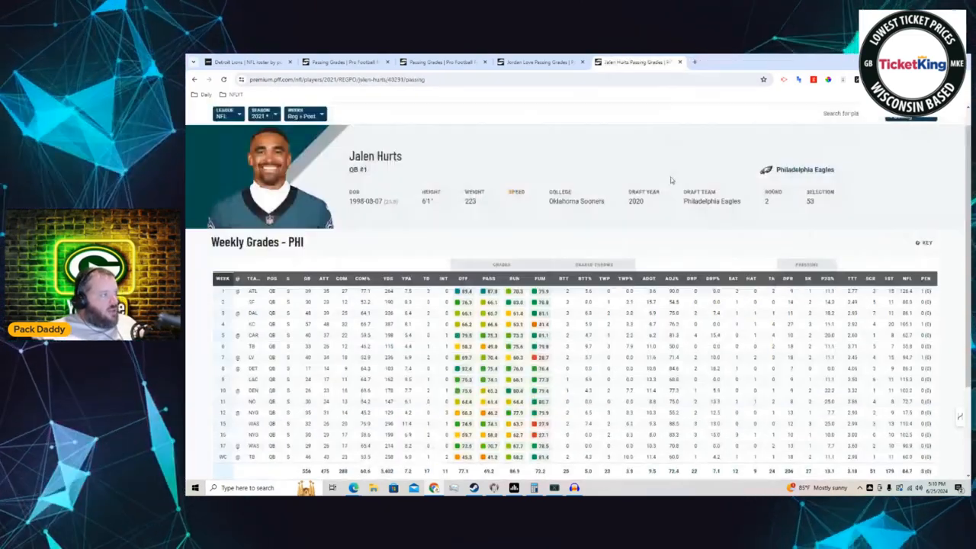
# Review Jalen Hurts's weekly passing grades alongside Jordan Love's for comparison.
pyautogui.scroll(-3)
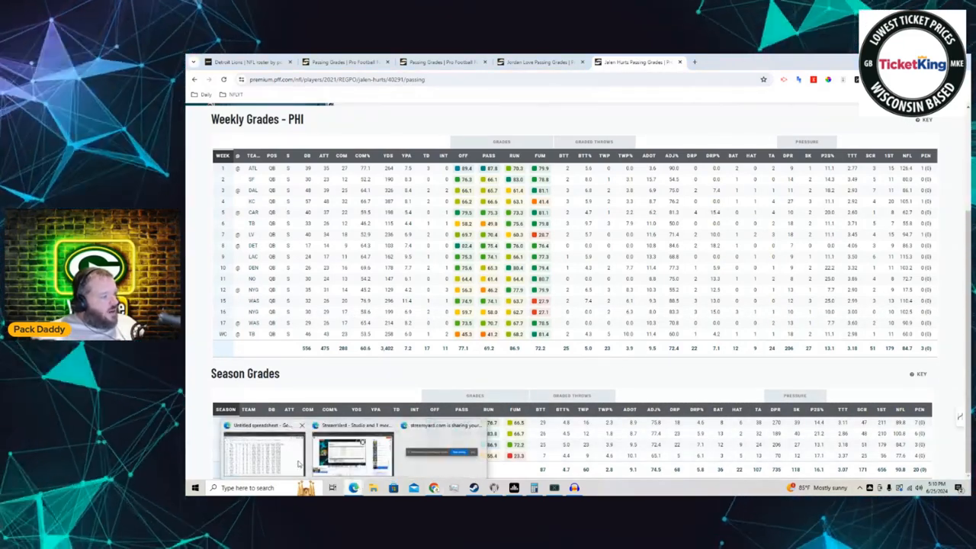
pyautogui.click(262, 445)
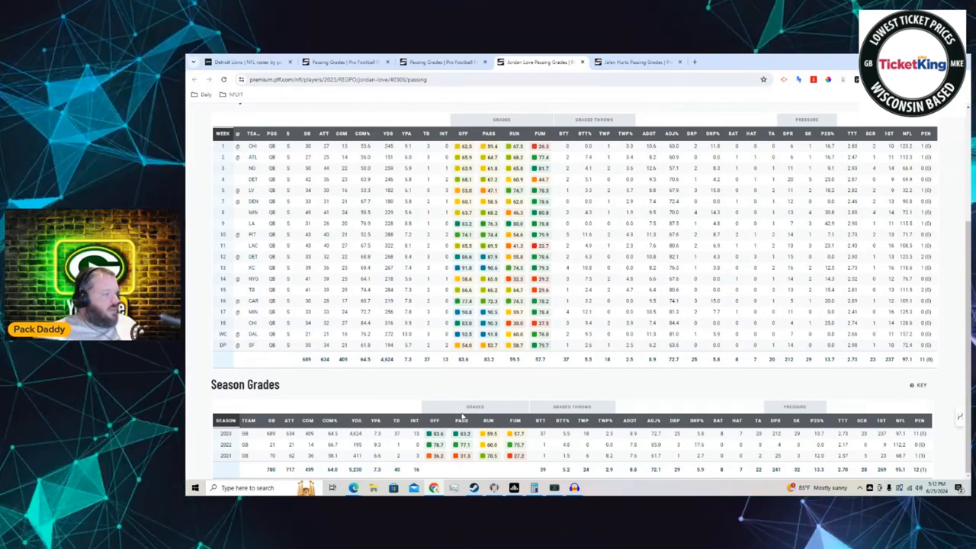
pyautogui.moveTo(433, 349)
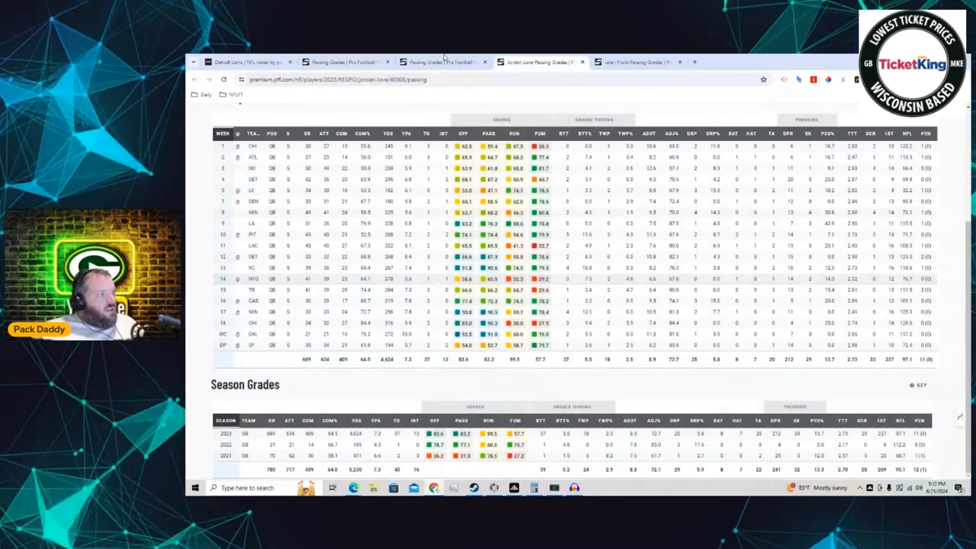
pyautogui.click(632, 62)
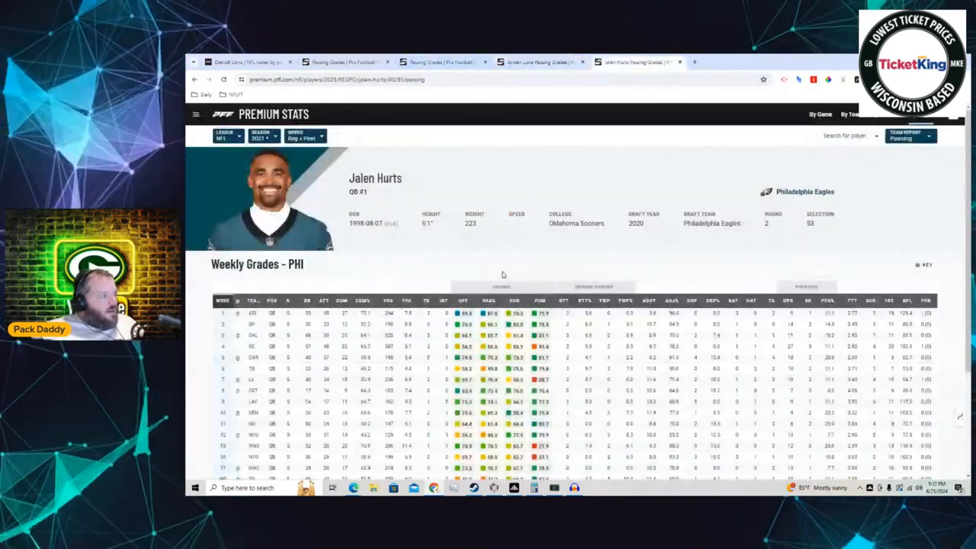
pyautogui.scroll(-3)
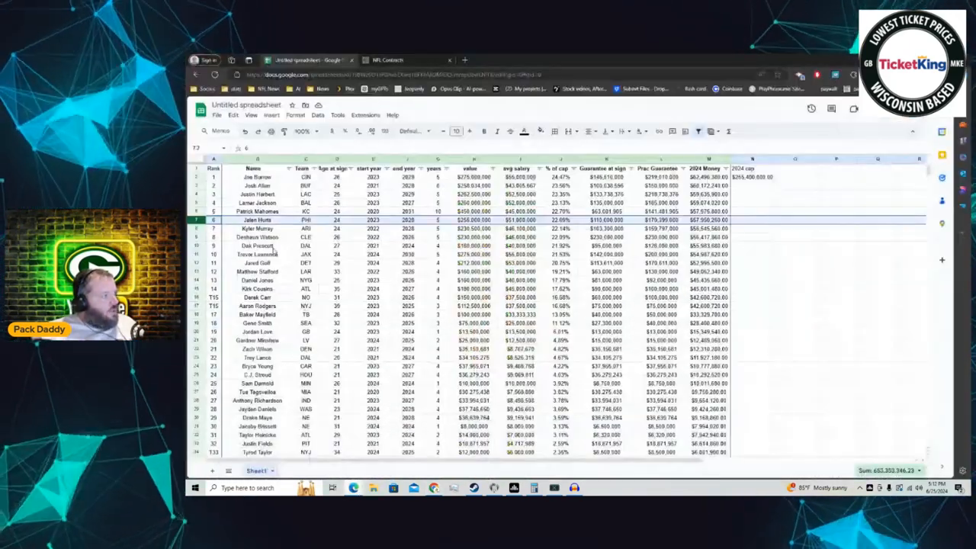
pyautogui.click(256, 229)
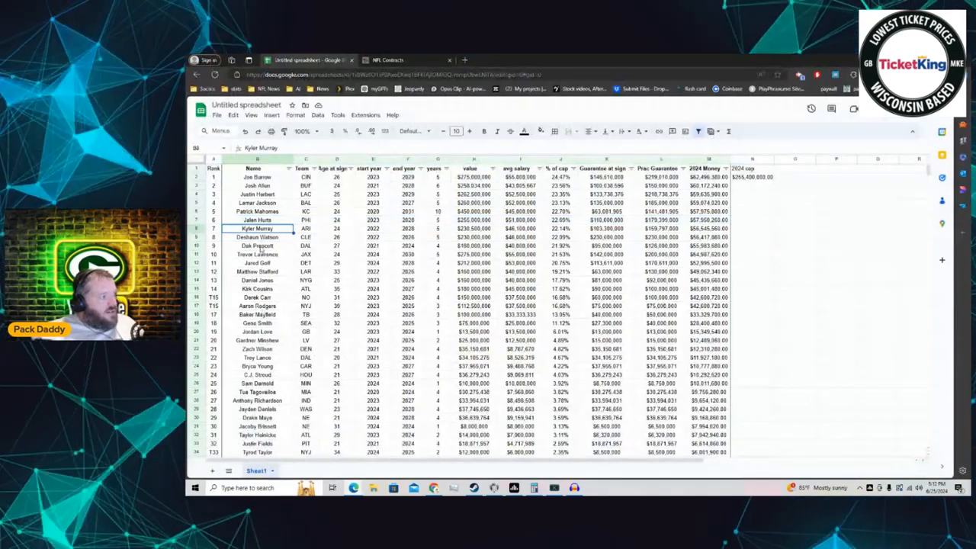
pyautogui.click(256, 253)
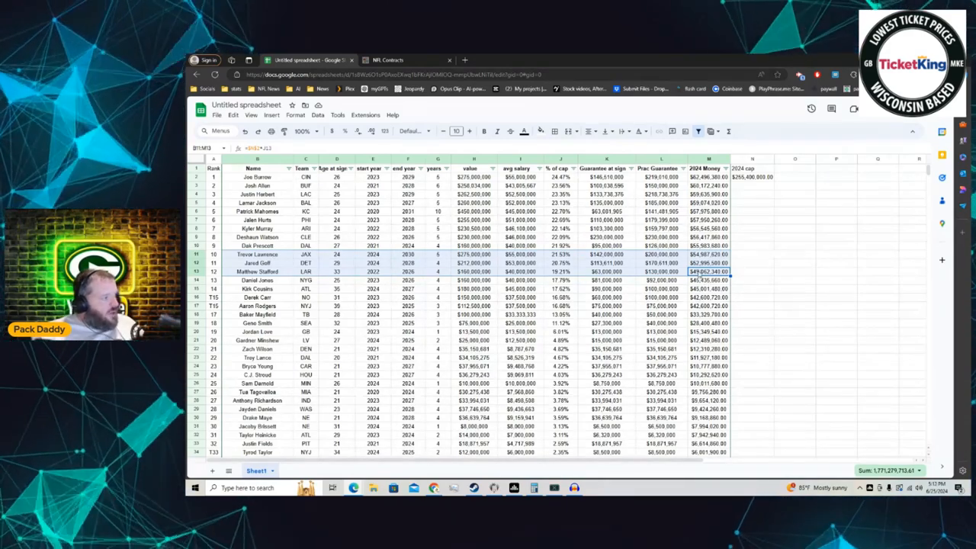
pyautogui.click(256, 262)
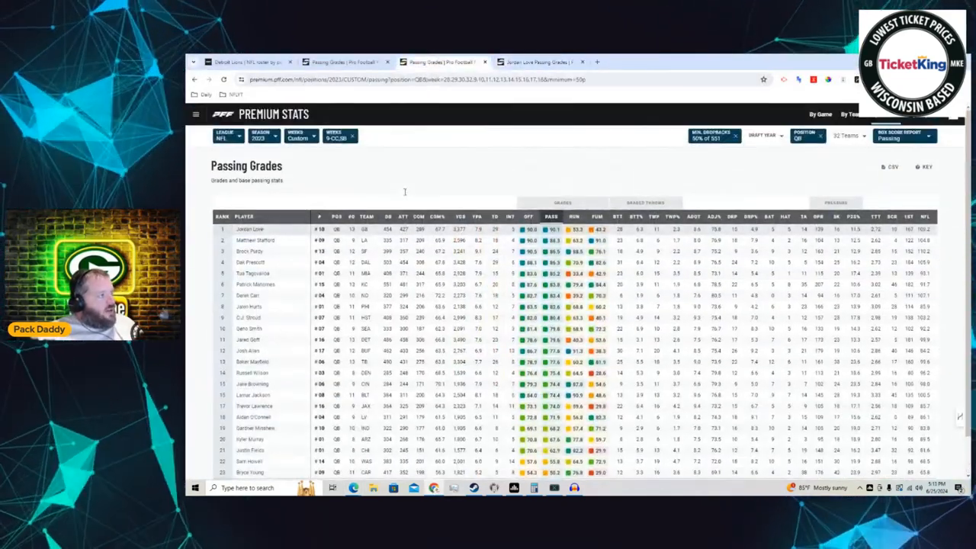
# Re-sort the quarterback passing leaderboard by two different stat columns, leaving Tua Tagovailoa on top.
pyautogui.scroll(-3)
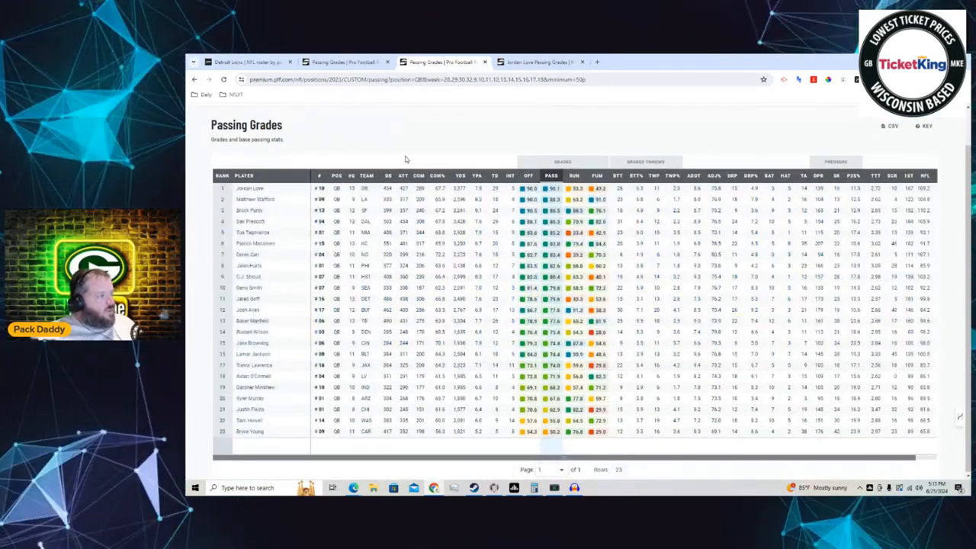
pyautogui.click(439, 175)
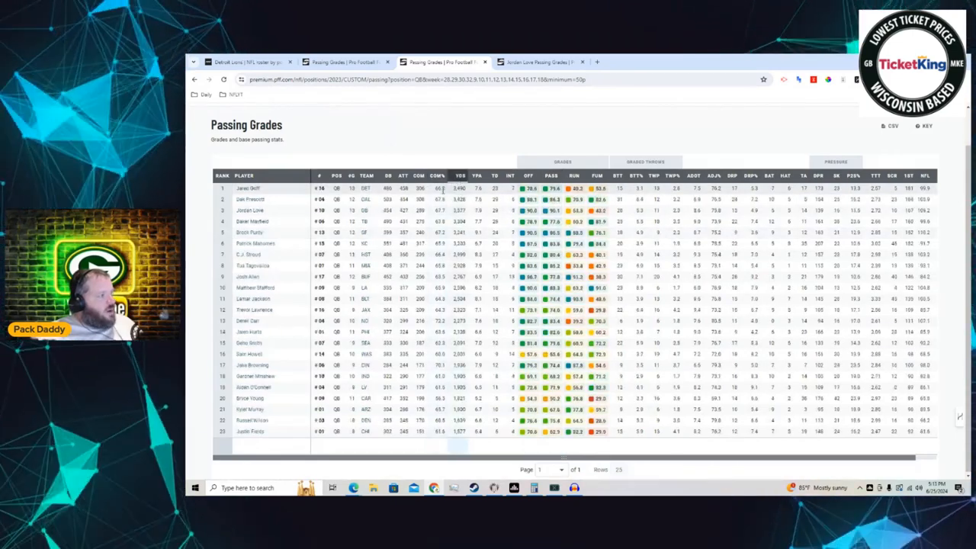
pyautogui.click(500, 176)
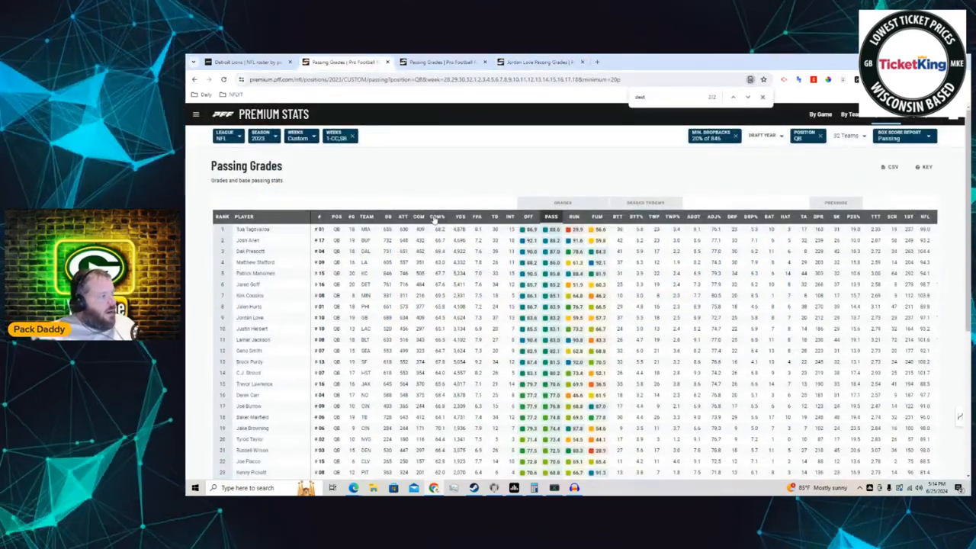
pyautogui.moveTo(349, 316)
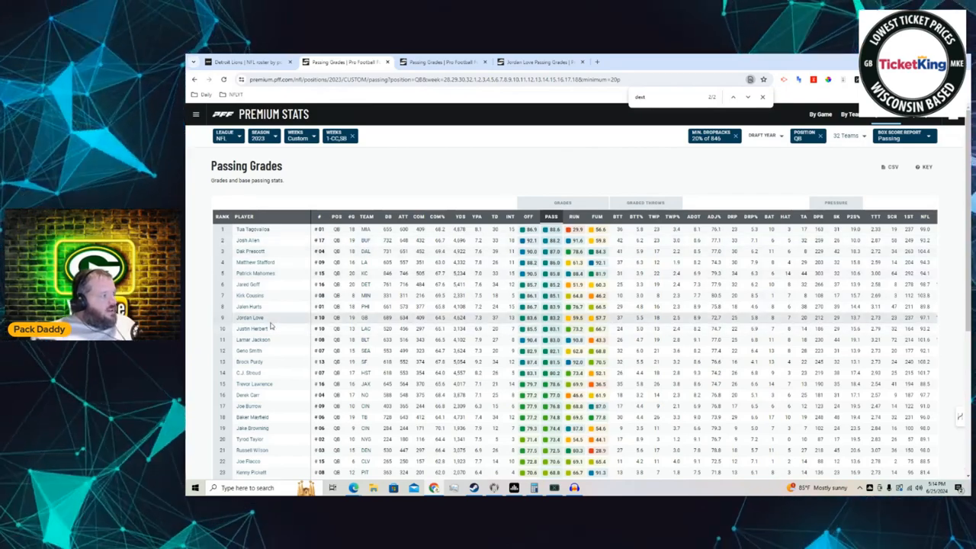
# Filter the passing leaderboard to exclude the early weeks, putting Josh Allen first.
pyautogui.click(338, 136)
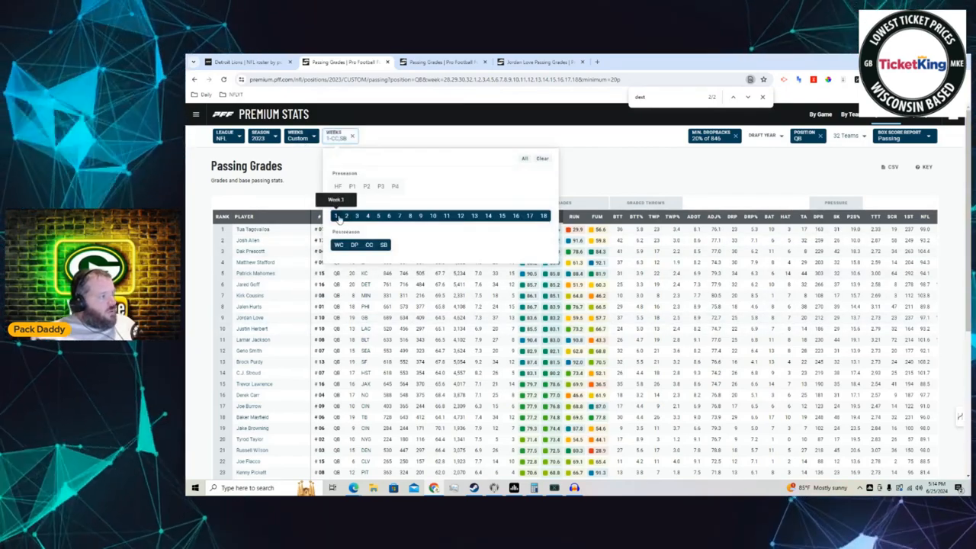
pyautogui.click(335, 217)
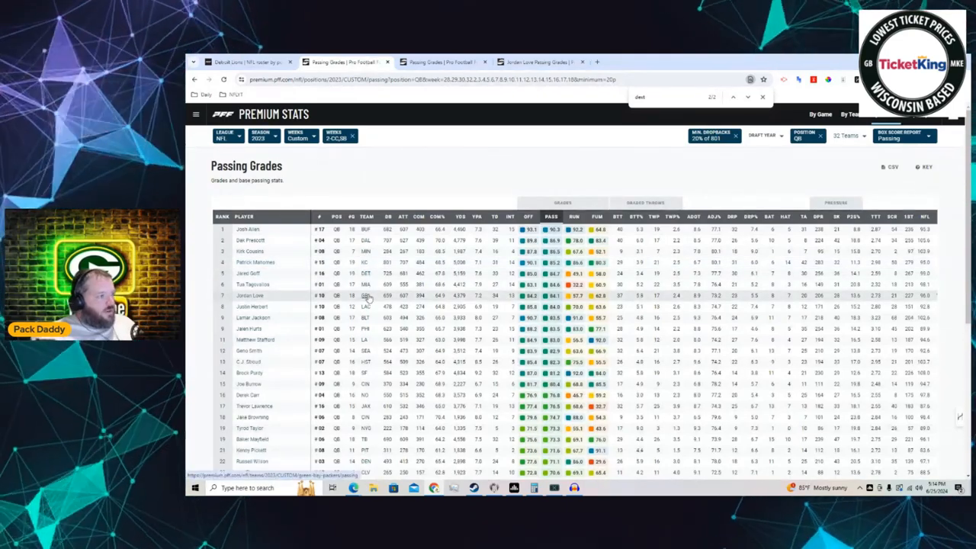
pyautogui.click(340, 137)
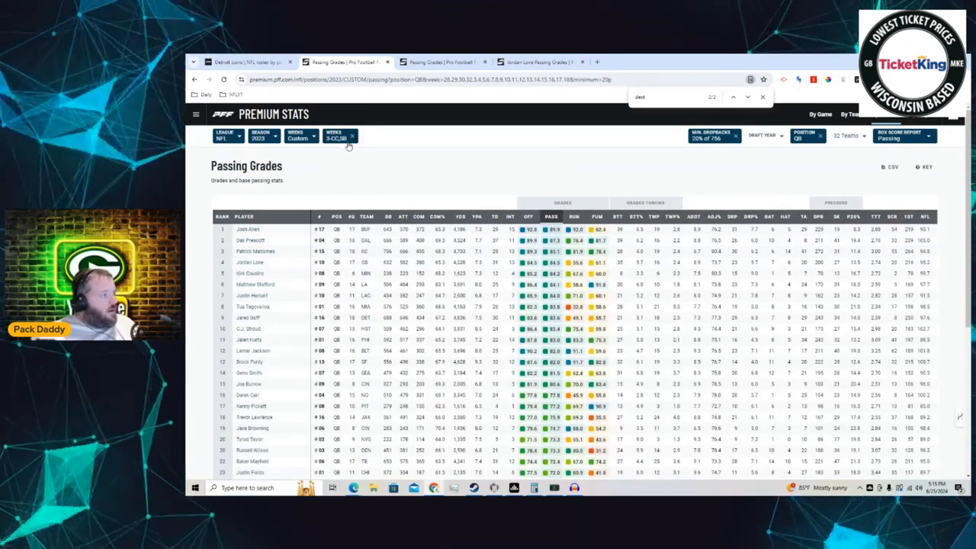
pyautogui.click(336, 137)
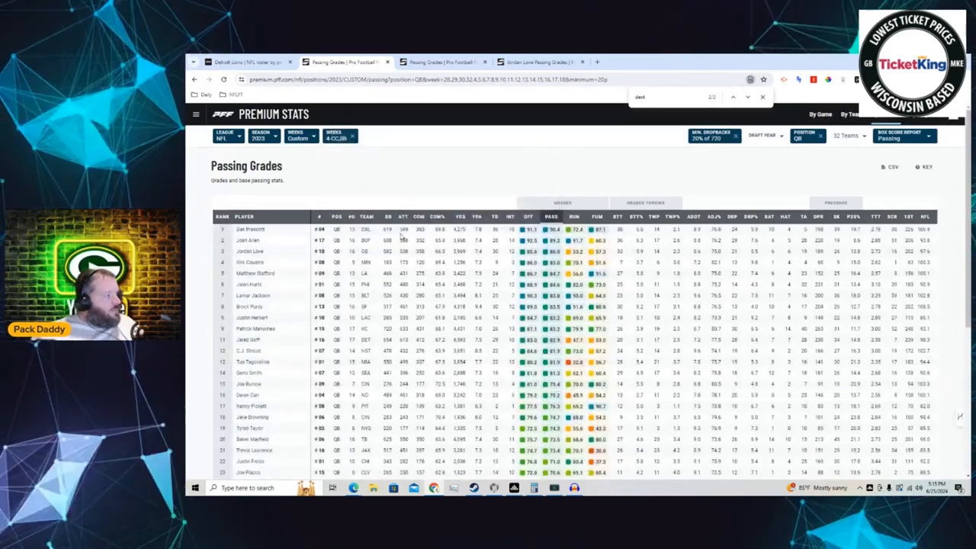
pyautogui.click(338, 136)
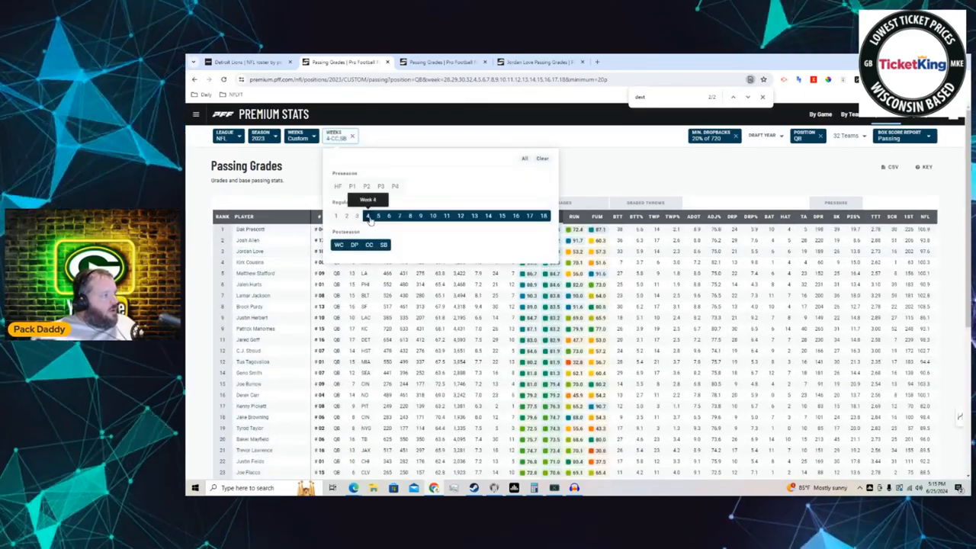
pyautogui.click(369, 217)
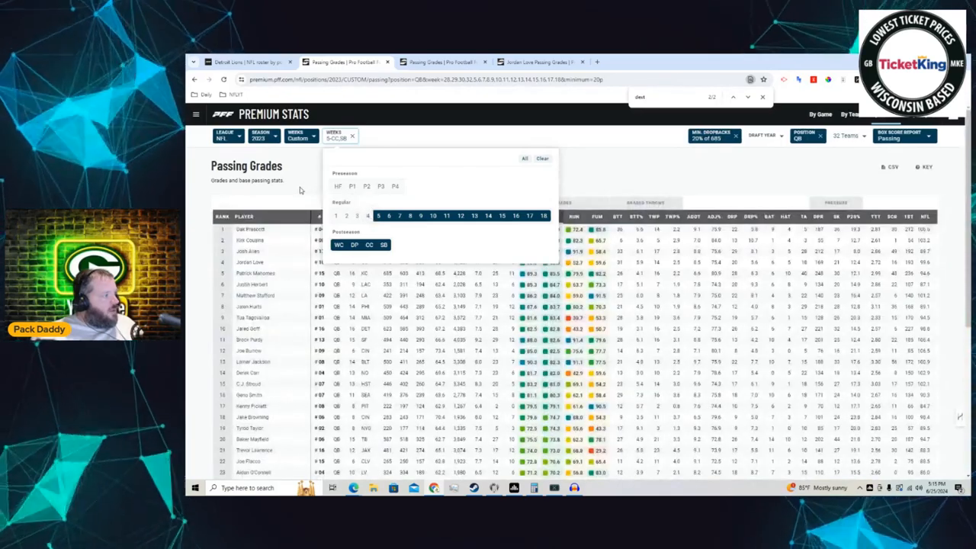
pyautogui.click(336, 136)
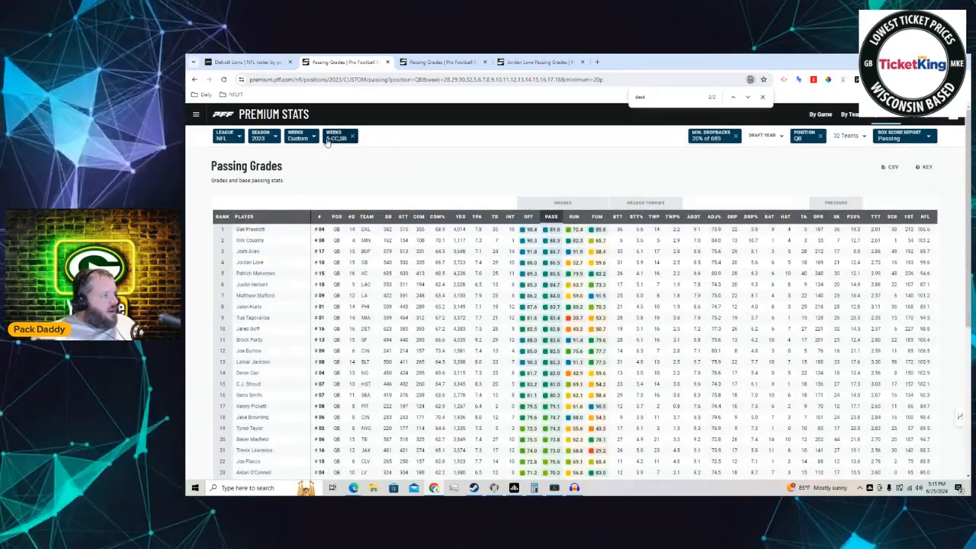
pyautogui.click(335, 135)
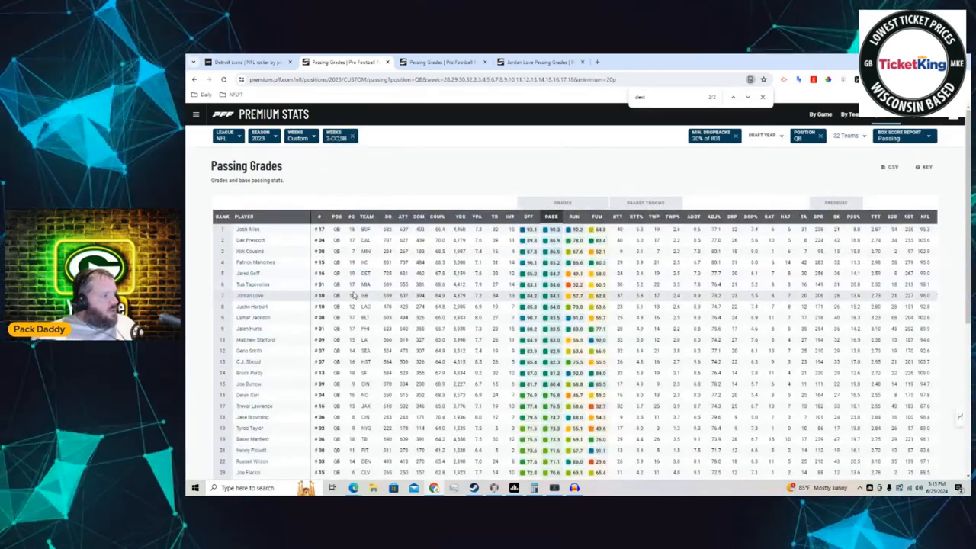
# Show Jordan Love's Packers weekly passing grades sorted by week.
pyautogui.click(338, 135)
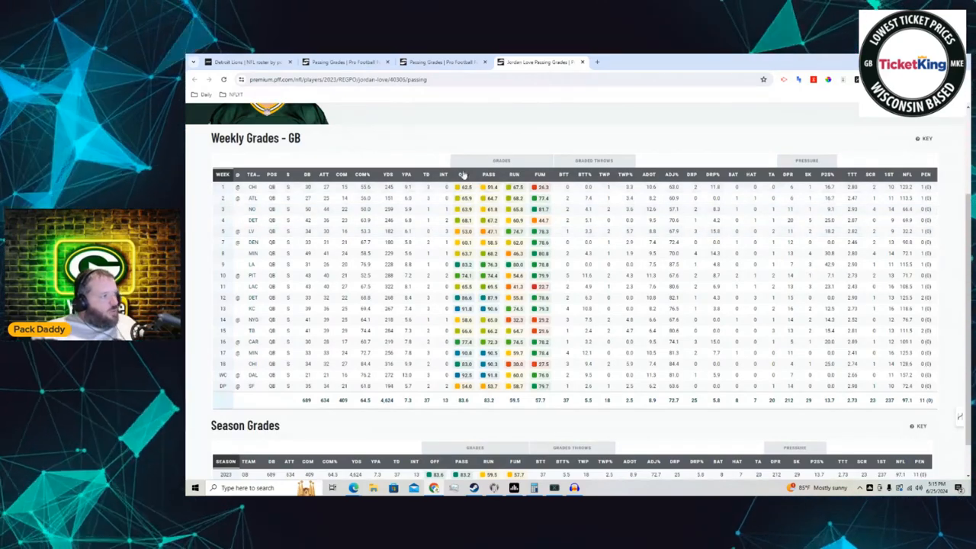
pyautogui.click(464, 173)
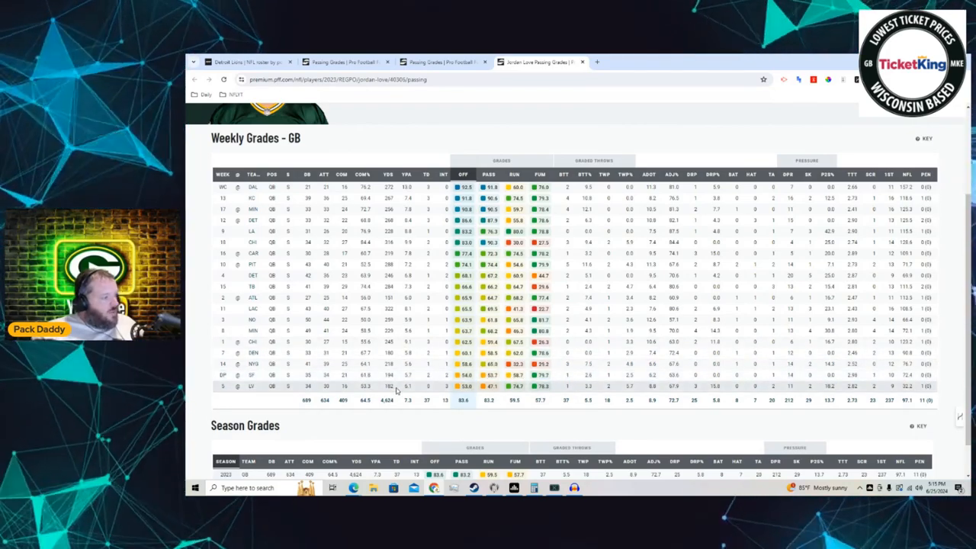
pyautogui.moveTo(474, 392)
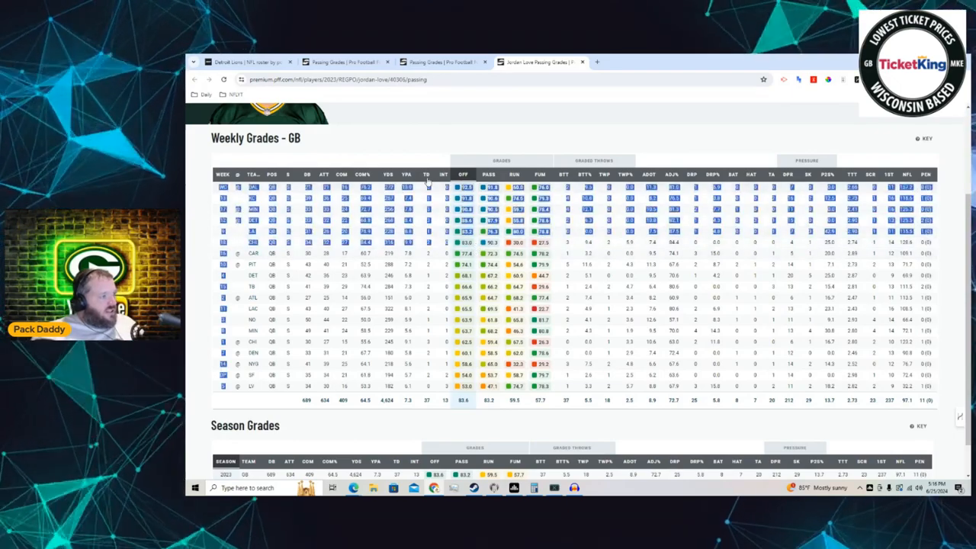
pyautogui.scroll(3)
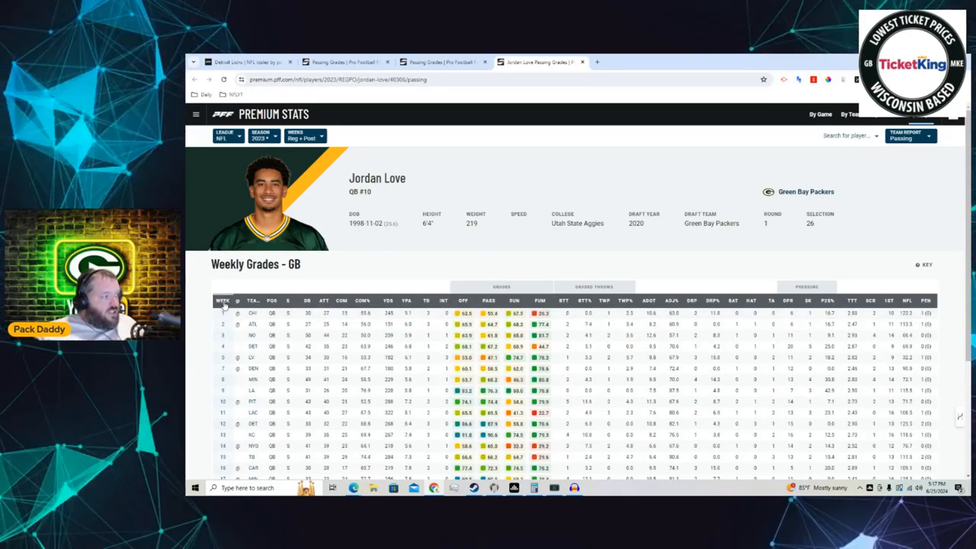
pyautogui.scroll(-3)
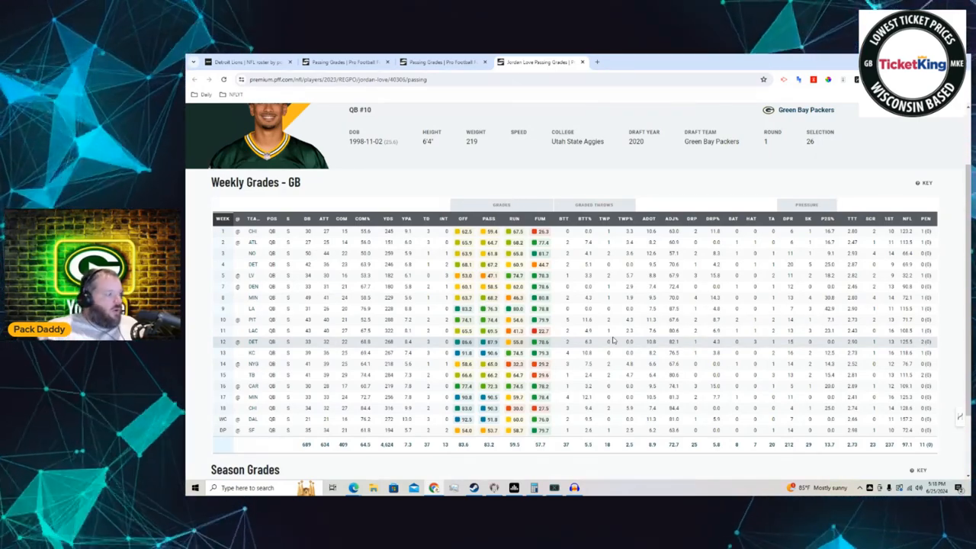
pyautogui.moveTo(353, 488)
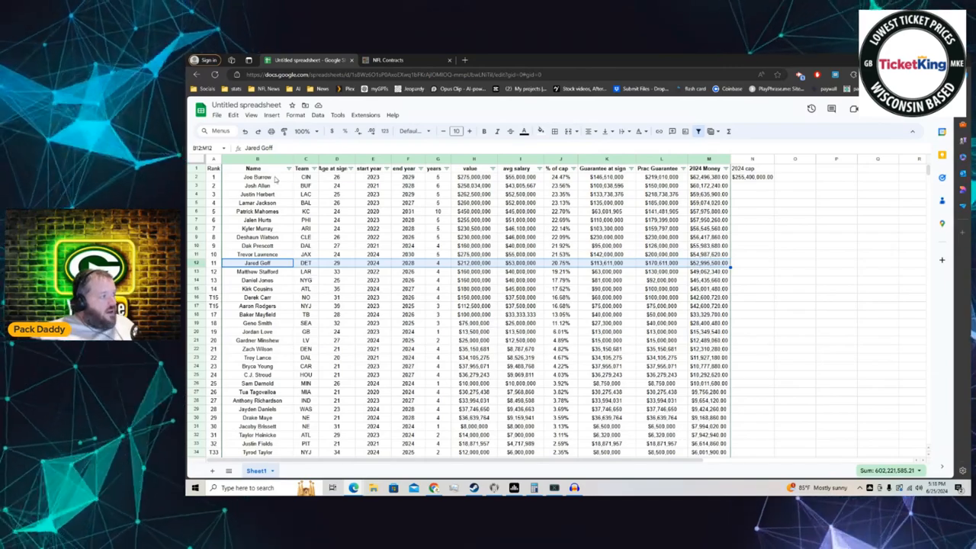
pyautogui.click(256, 193)
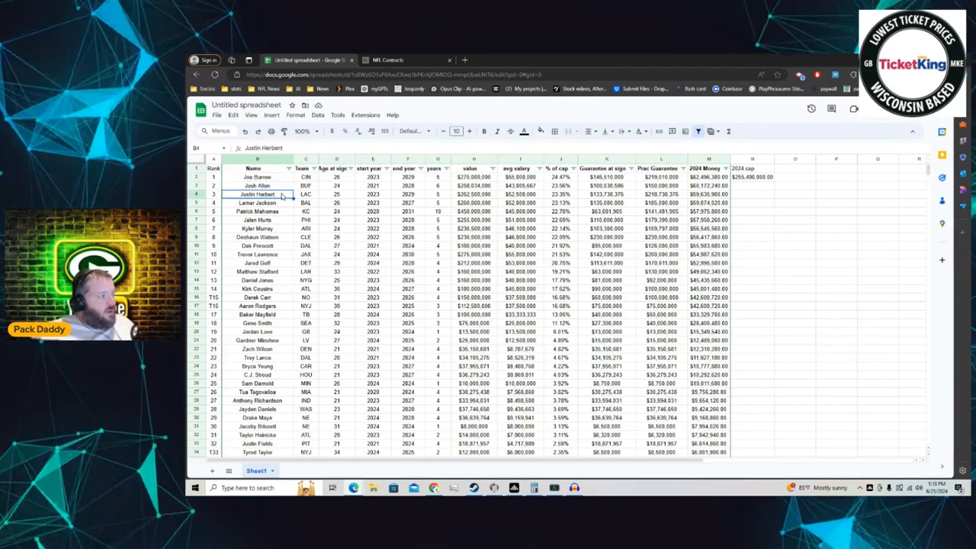
pyautogui.click(256, 201)
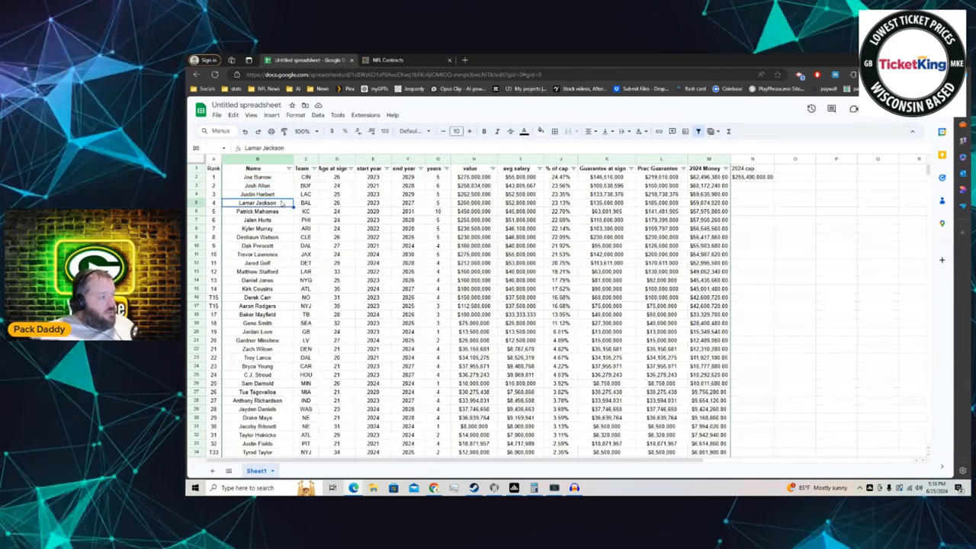
pyautogui.click(257, 210)
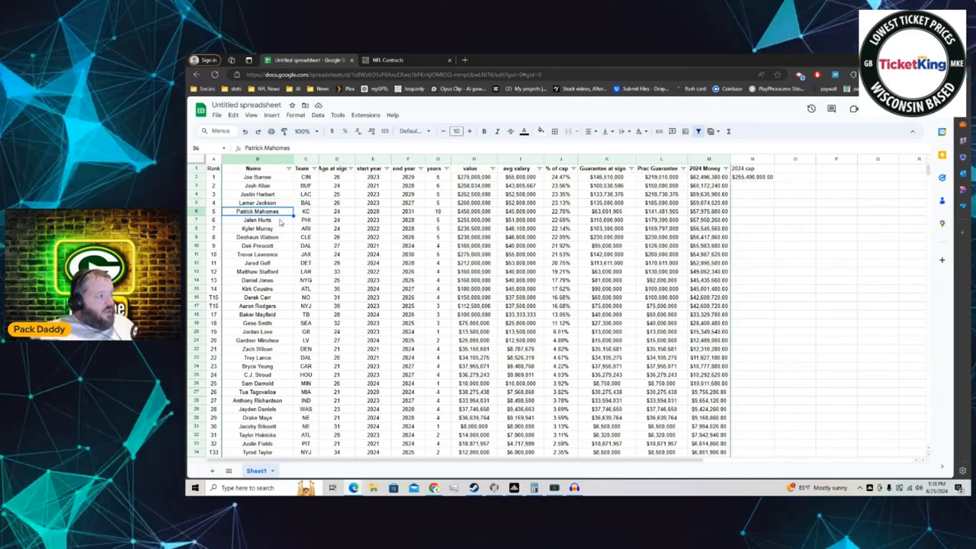
pyautogui.click(256, 237)
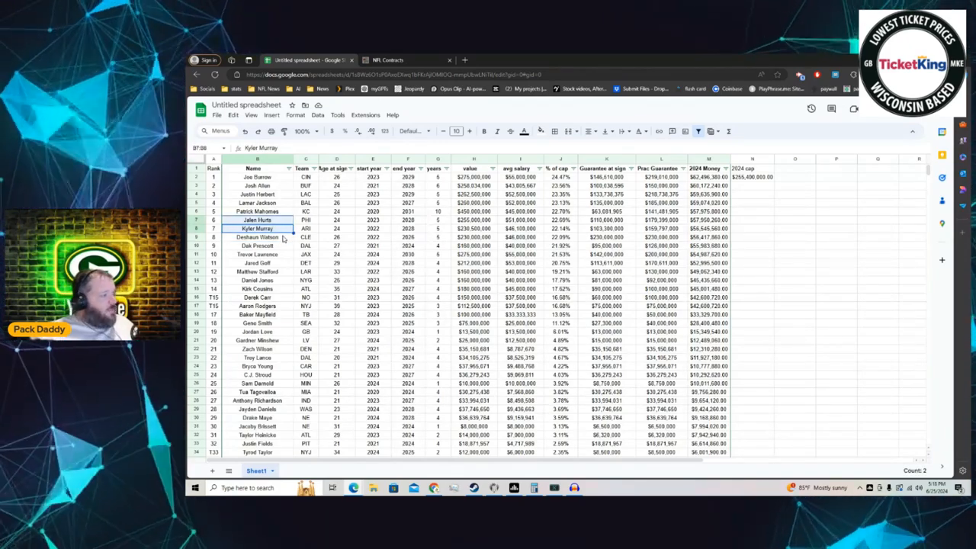
pyautogui.click(258, 246)
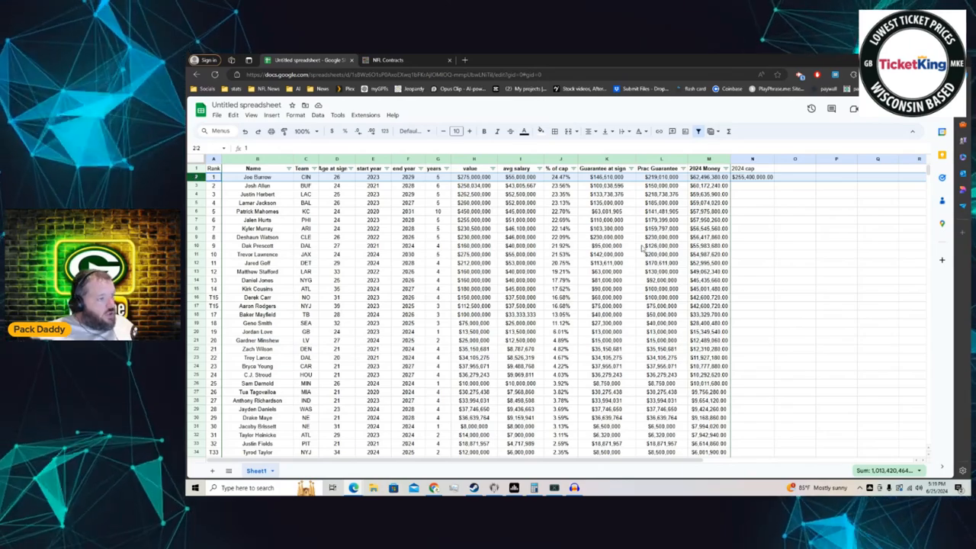
pyautogui.click(661, 245)
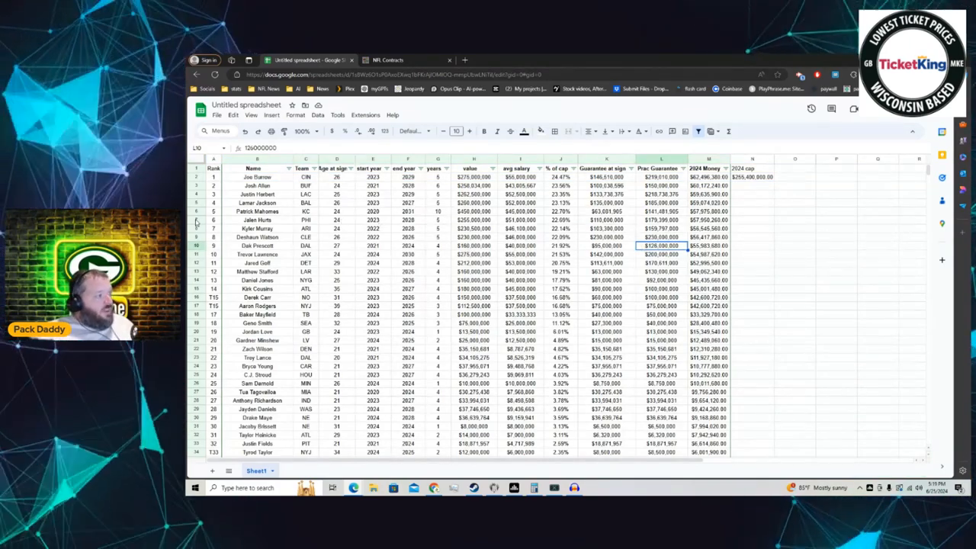
pyautogui.click(200, 219)
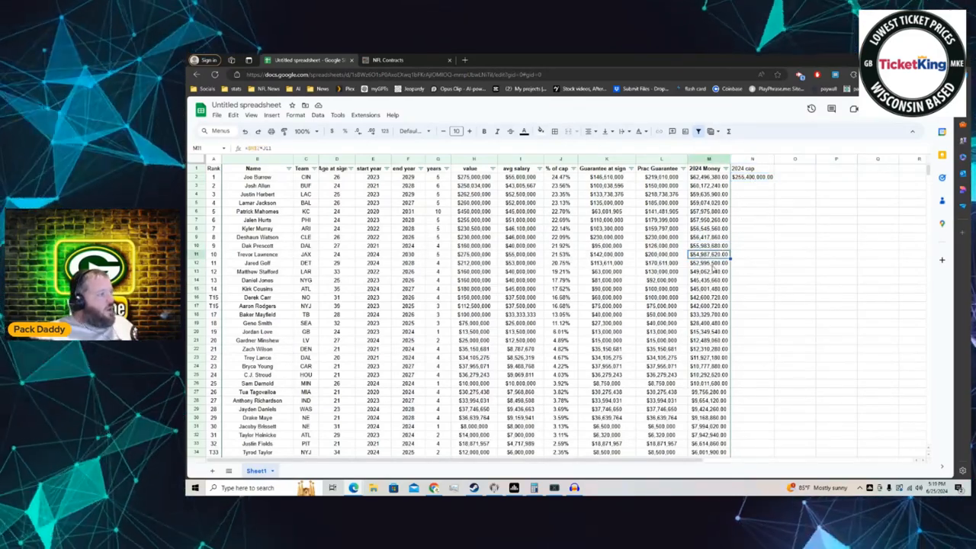
pyautogui.click(709, 262)
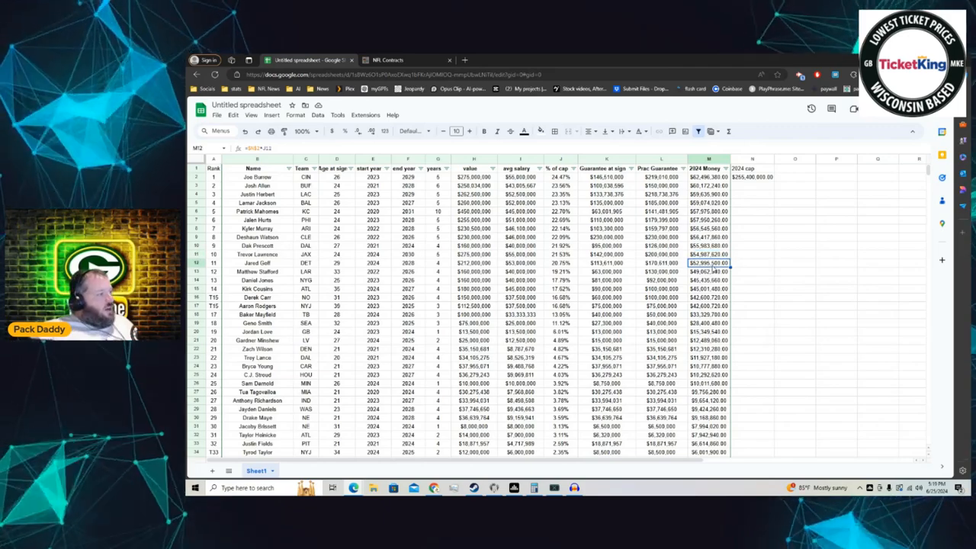
pyautogui.click(709, 253)
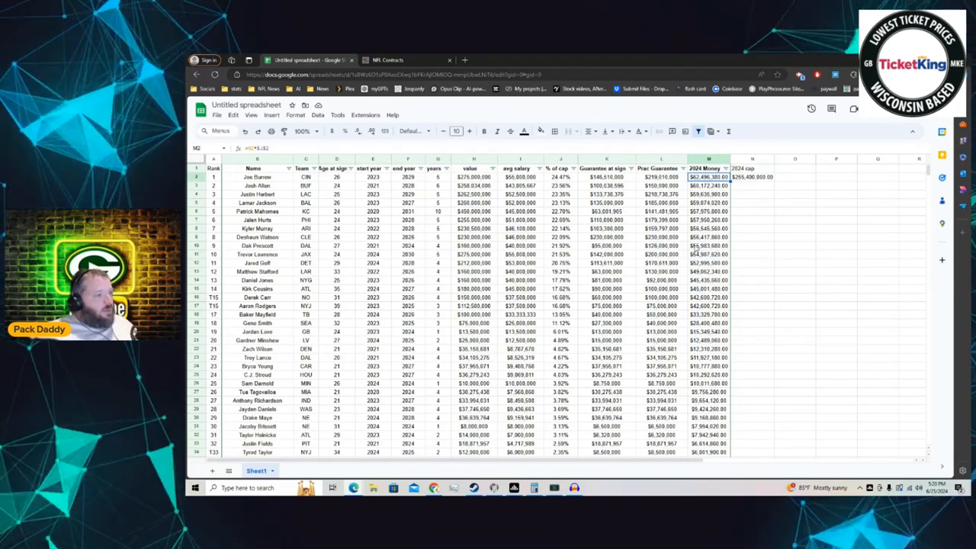
pyautogui.click(707, 246)
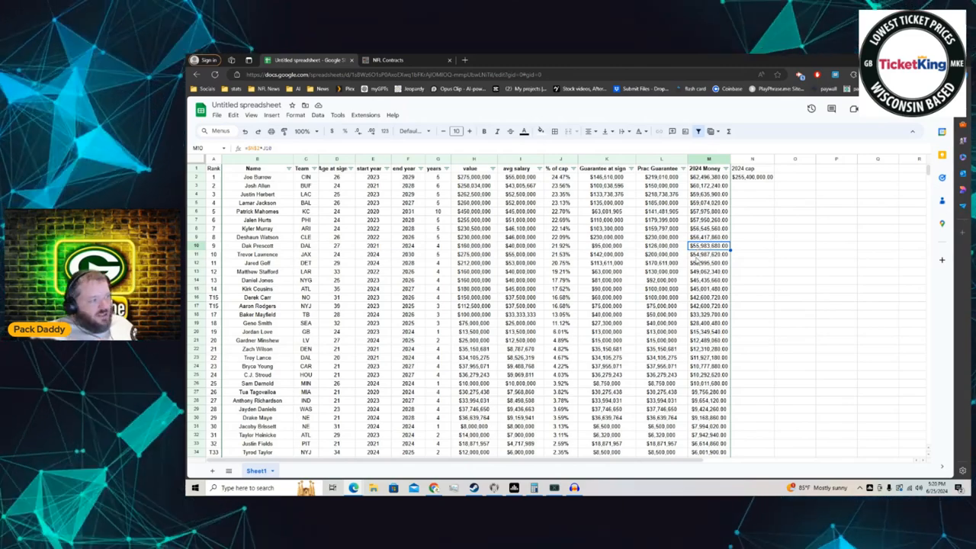